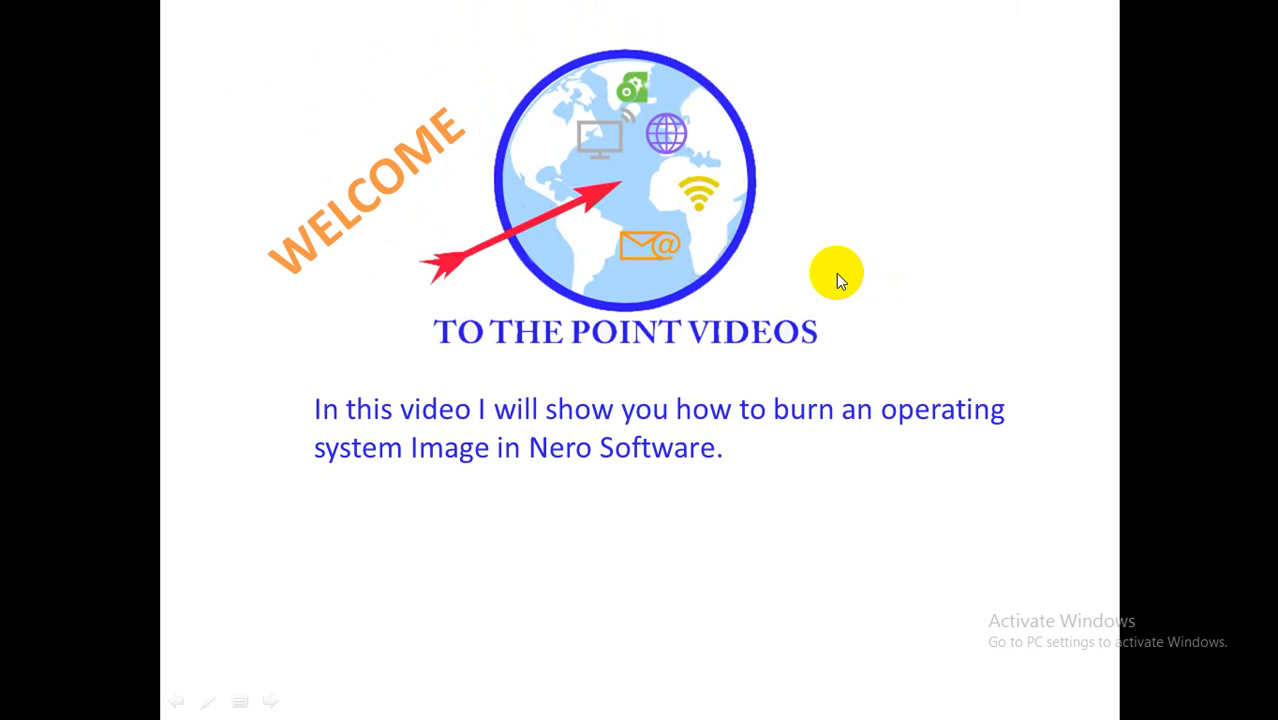
mouse_move(916, 198)
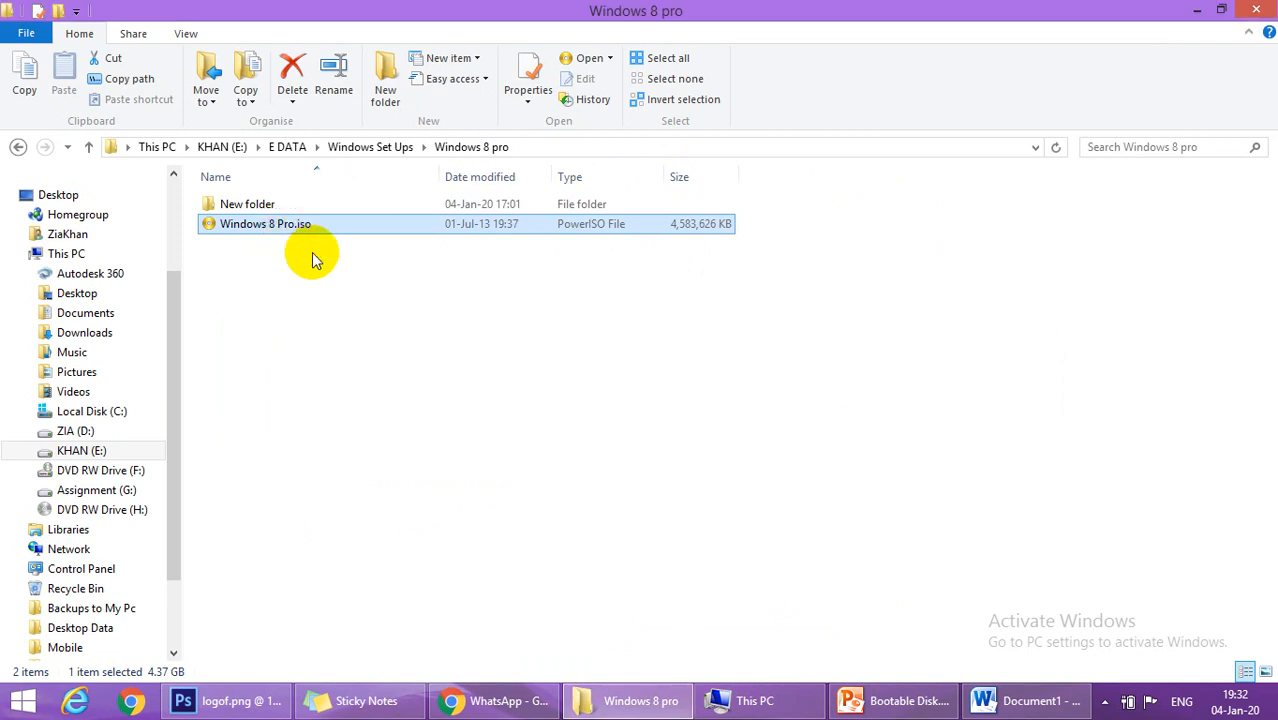
mouse_move(276, 252)
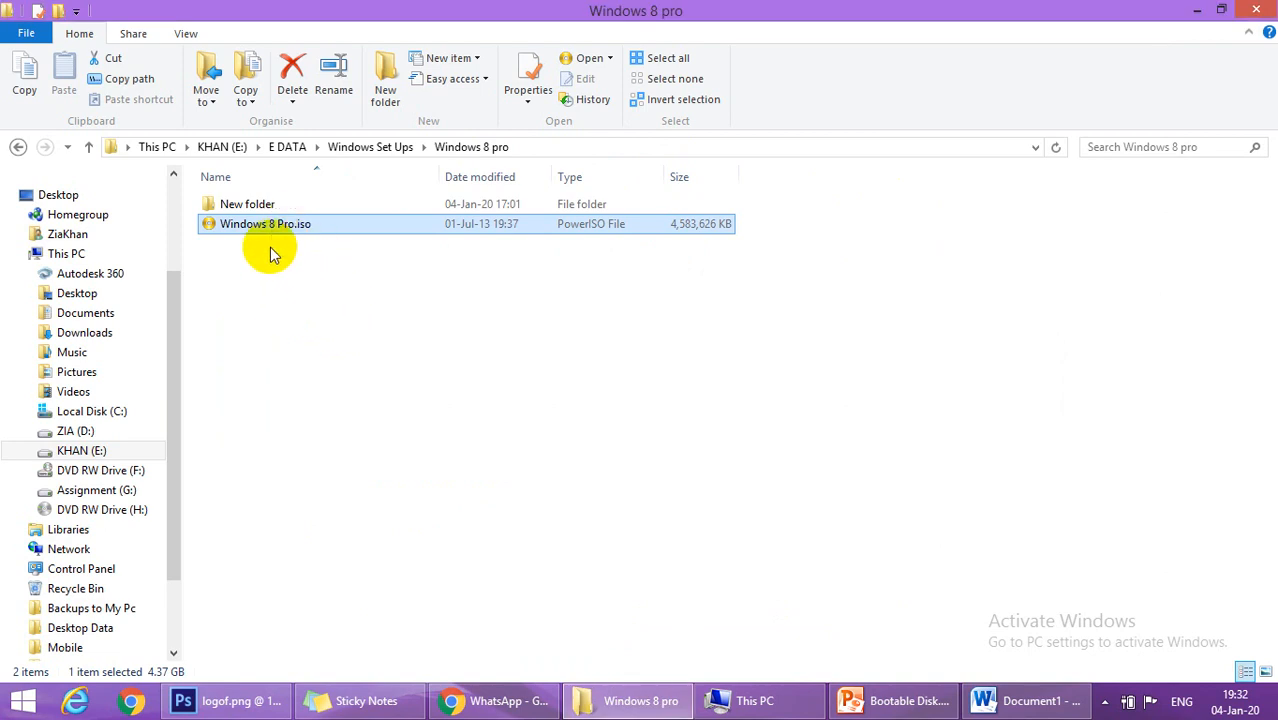
- Copy the Windows 8 Pro.iso file, then show This PC's drives including empty DVD RW Drive (H:)
right_click(264, 224)
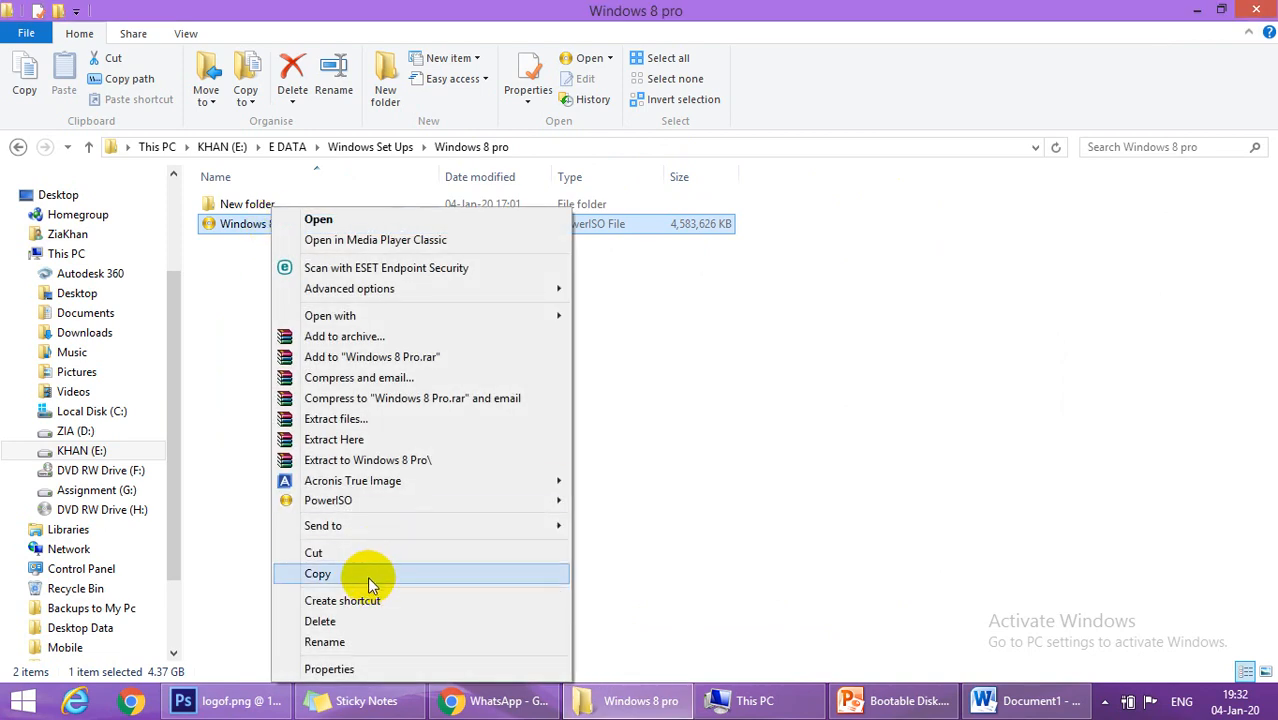
left_click(328, 668)
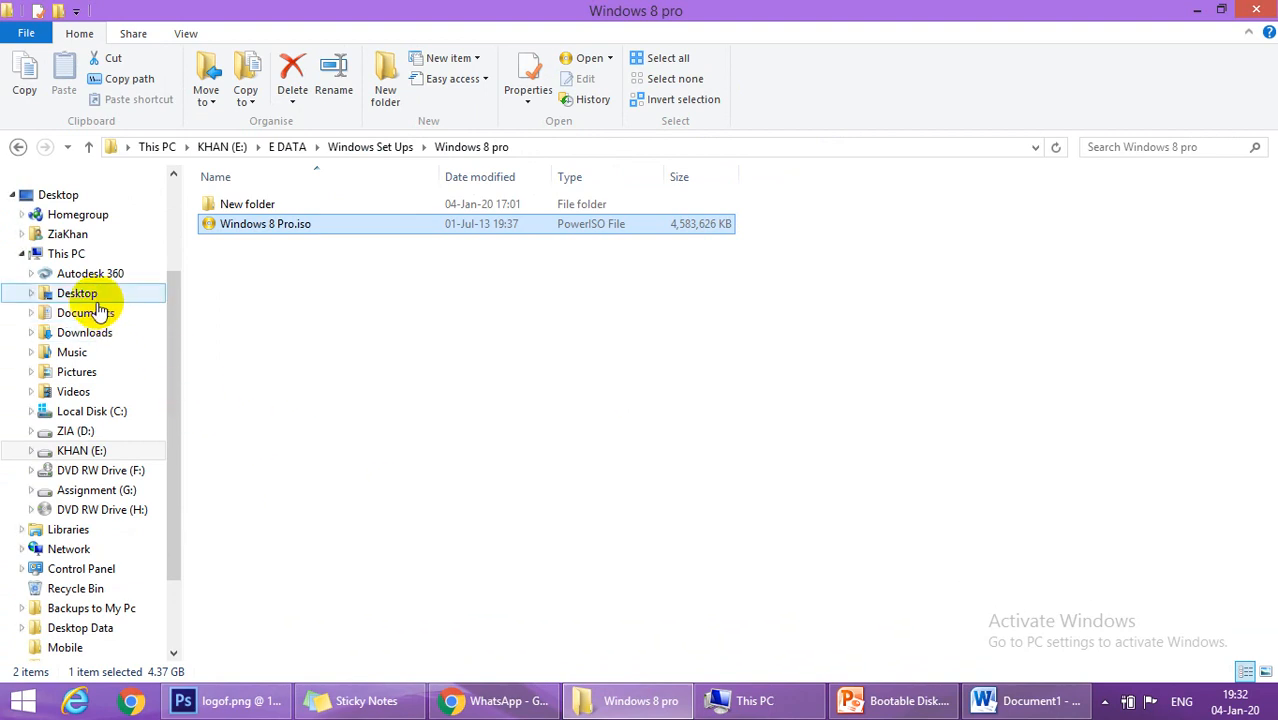
left_click(66, 252)
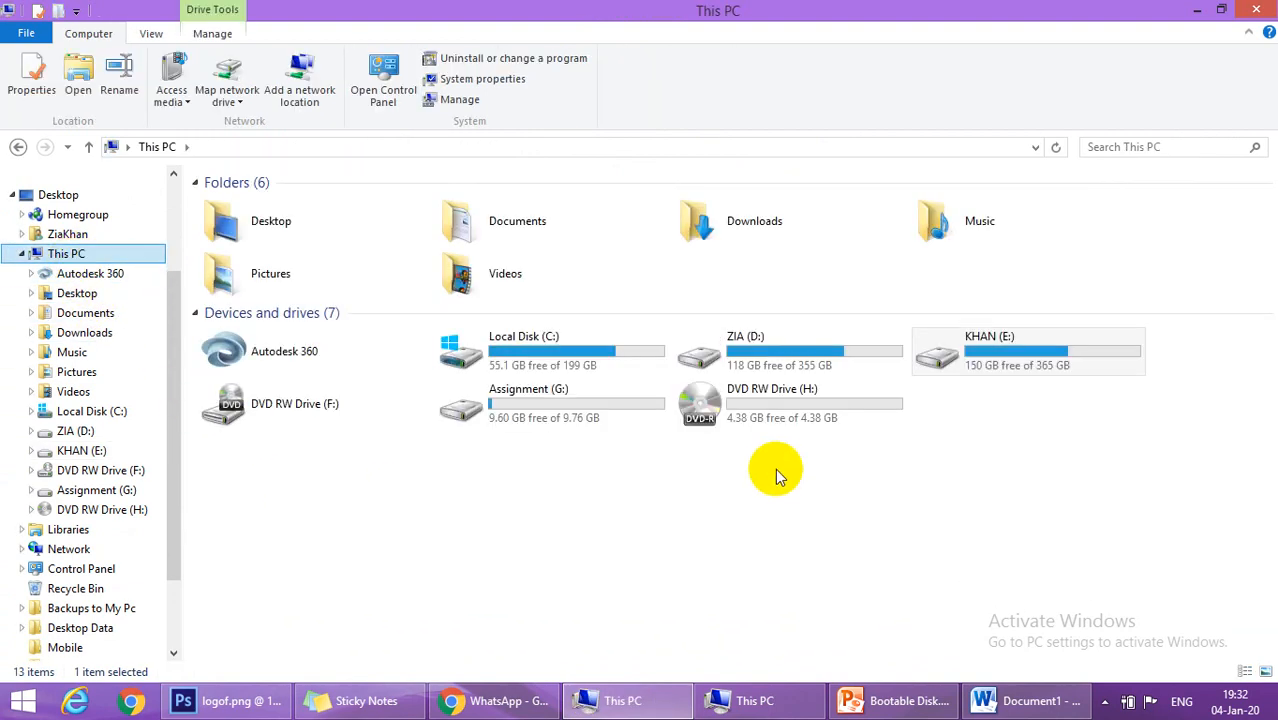
mouse_move(756, 430)
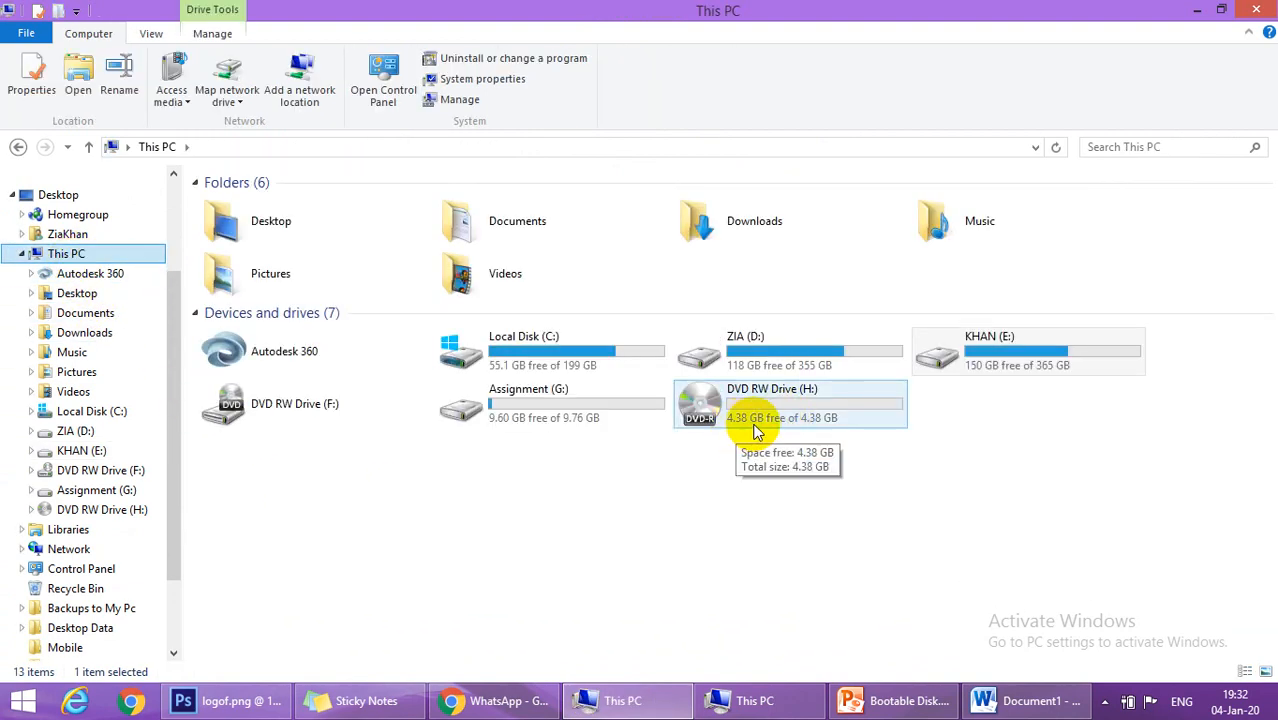
mouse_move(738, 410)
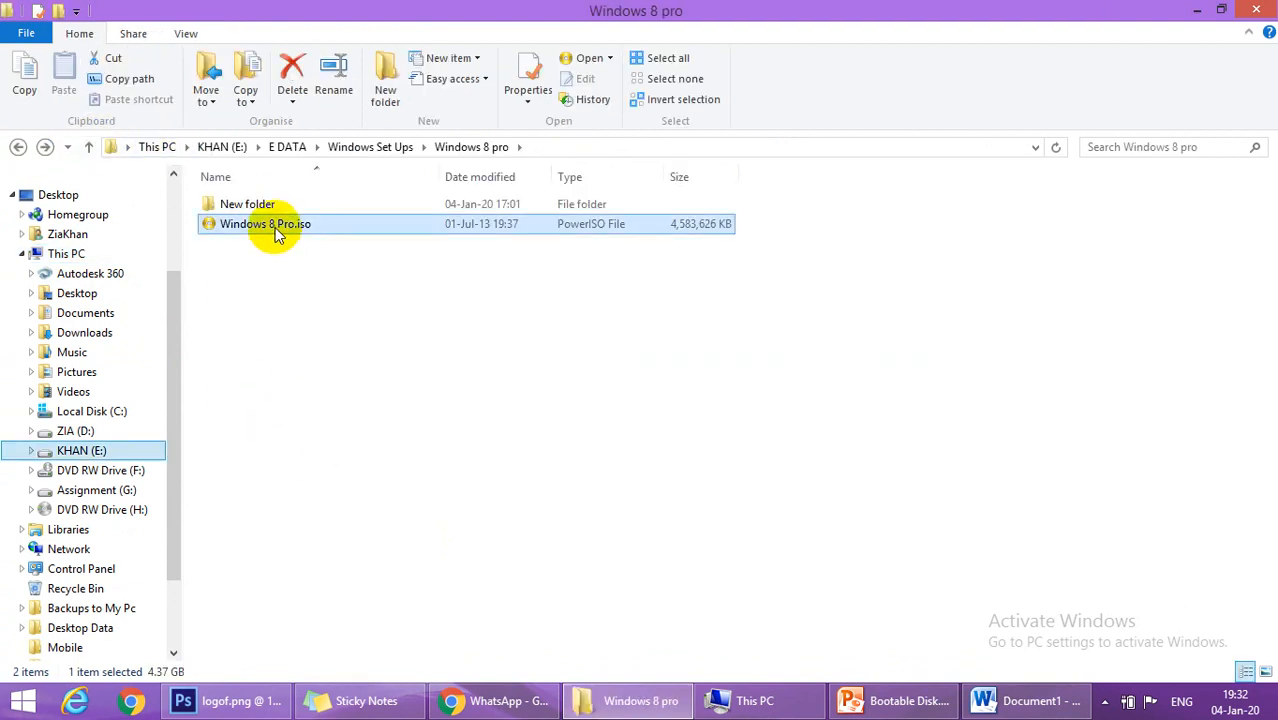
mouse_move(264, 224)
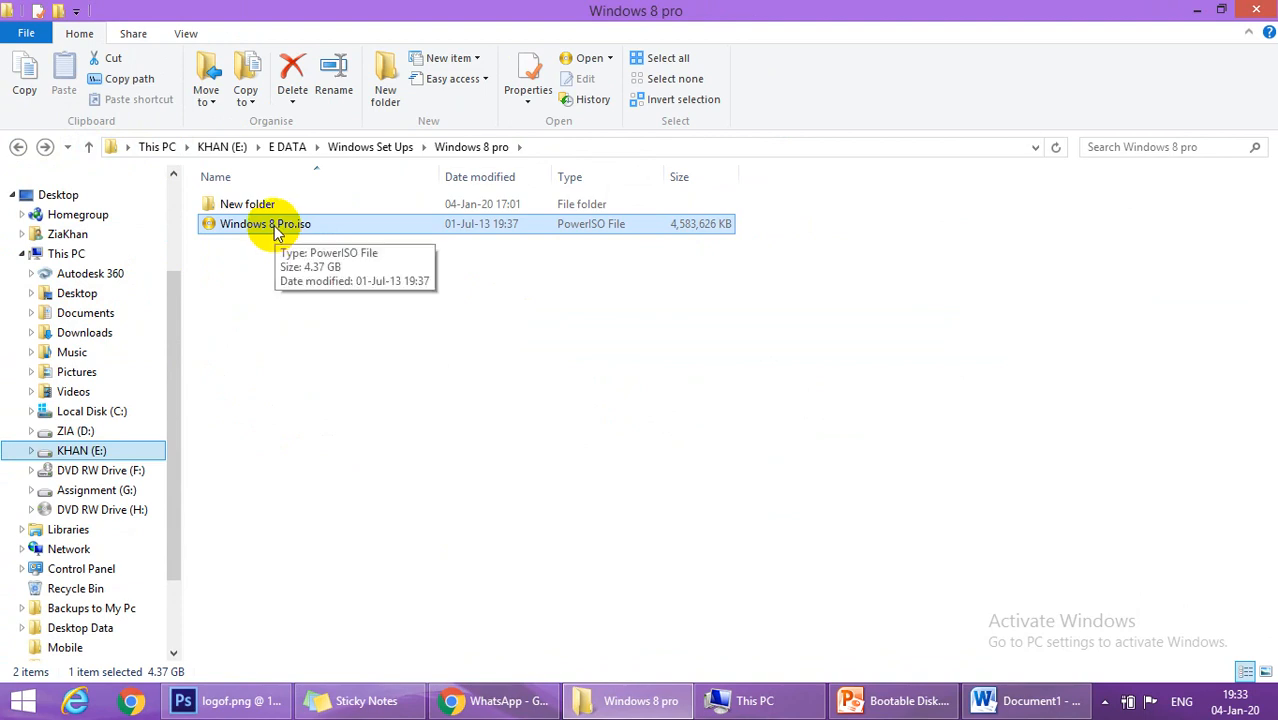
- Bring up the Open with options for Windows 8 Pro.iso, including Nero Burning ROM
right_click(264, 224)
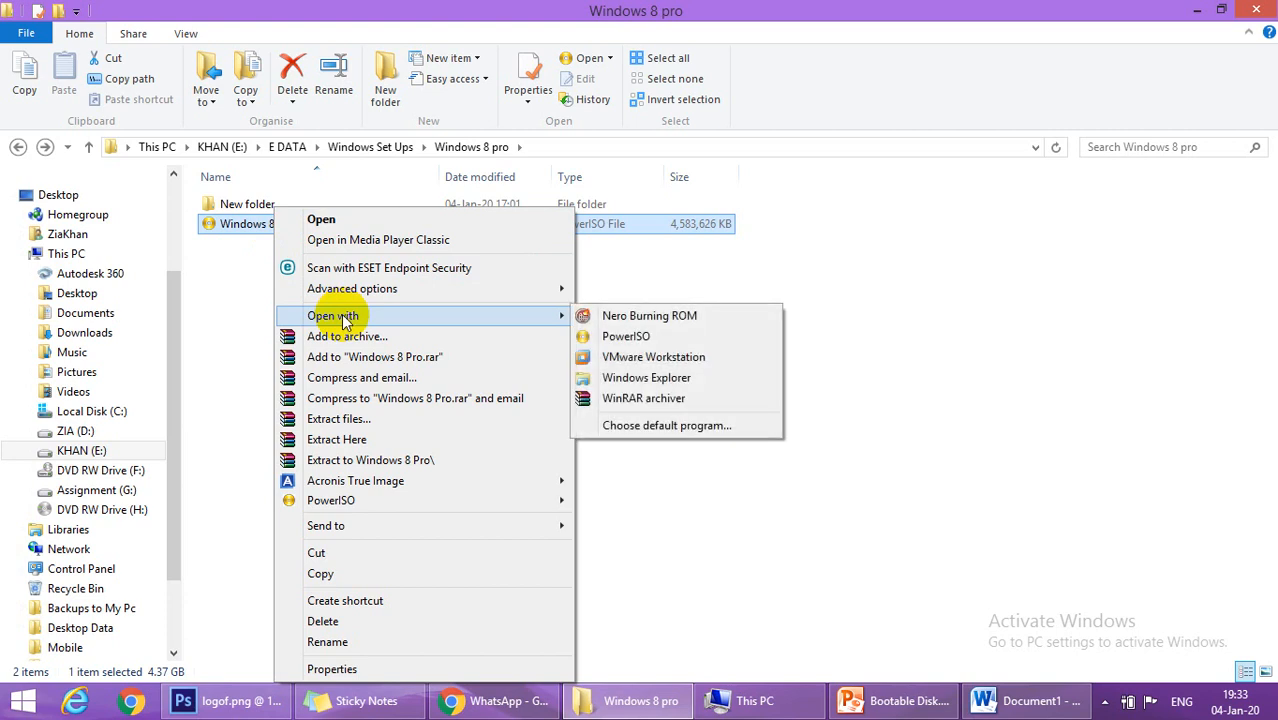
mouse_move(556, 324)
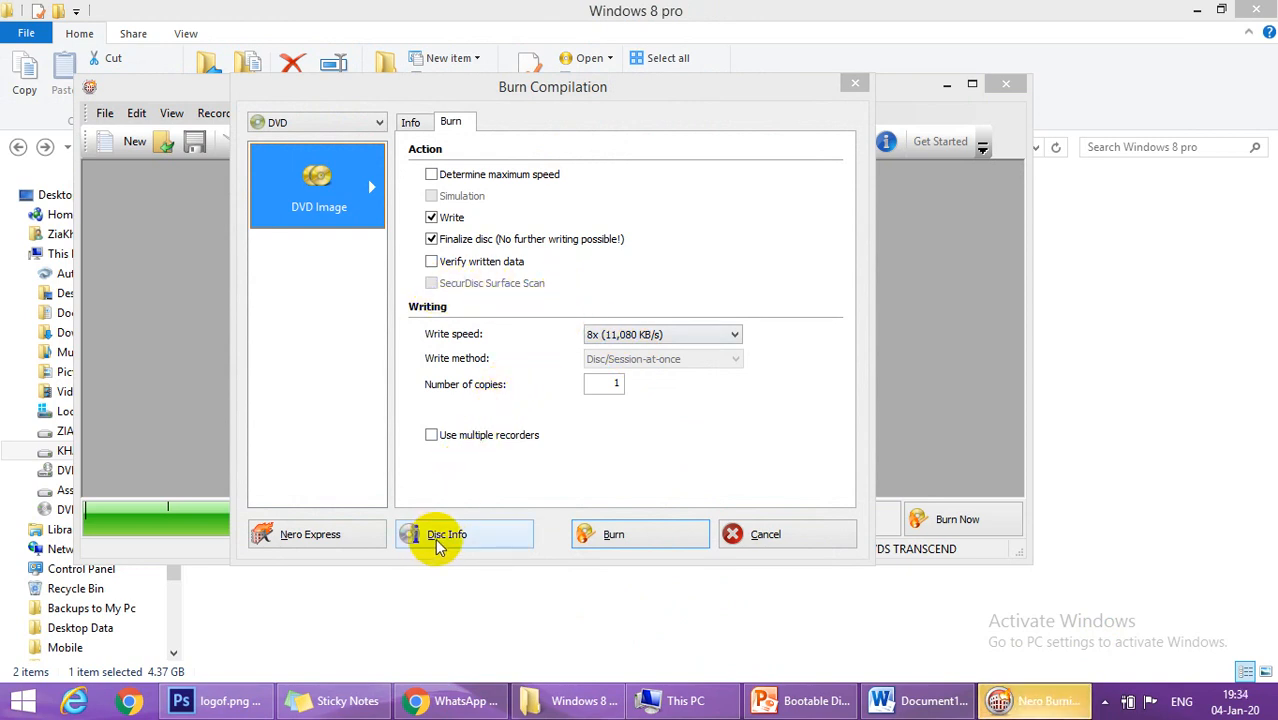
- Check Disc Info for the DVD recorder in drive H:, confirm it is blank, then cancel Burn Compilation
left_click(446, 532)
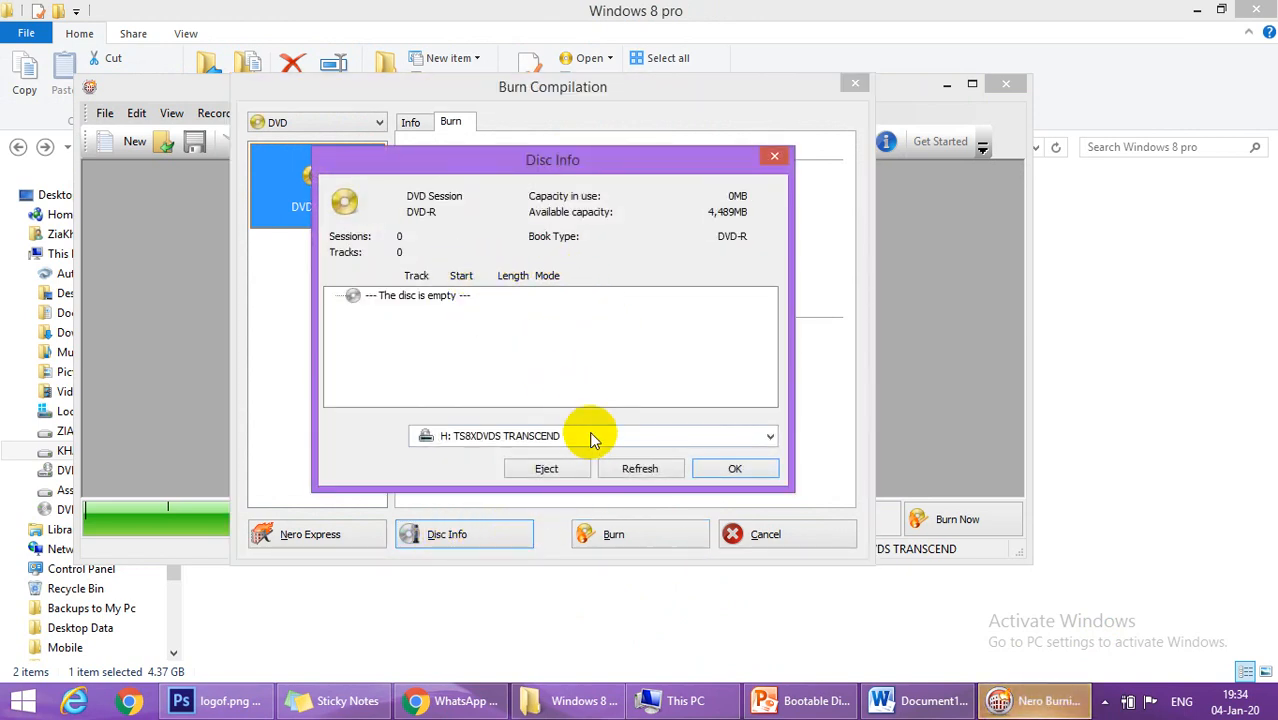
left_click(768, 436)
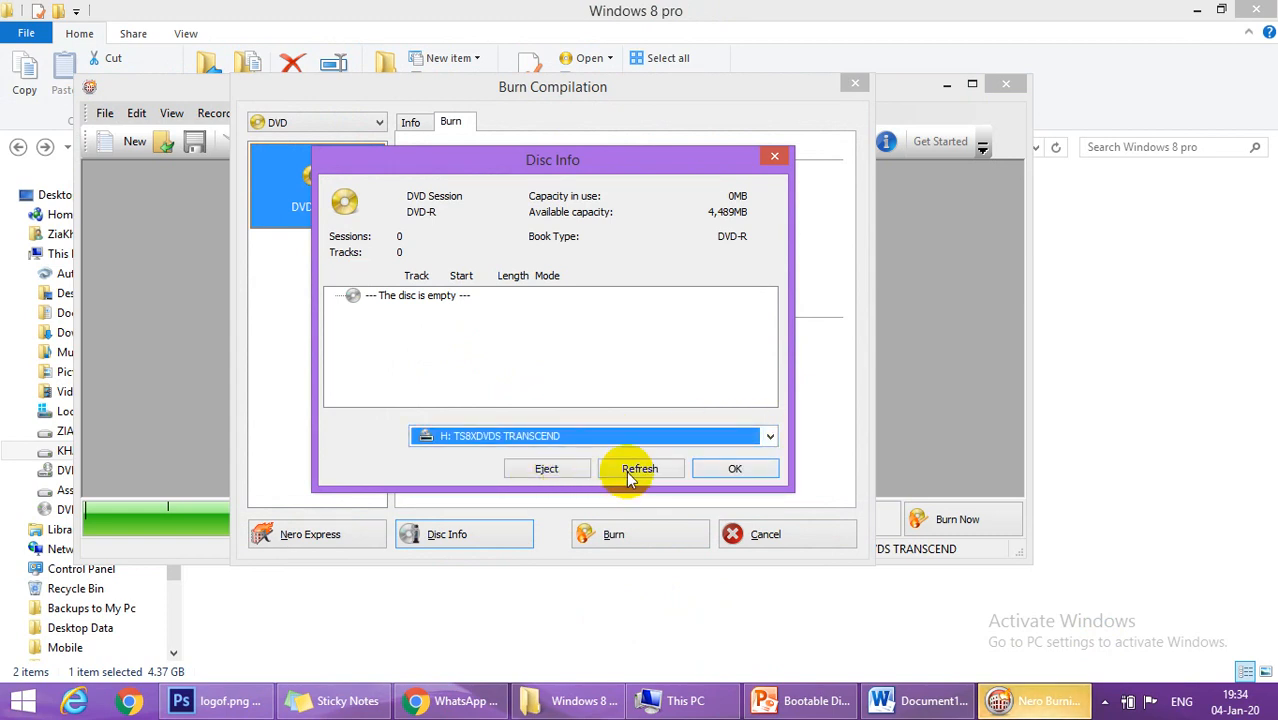
left_click(734, 468)
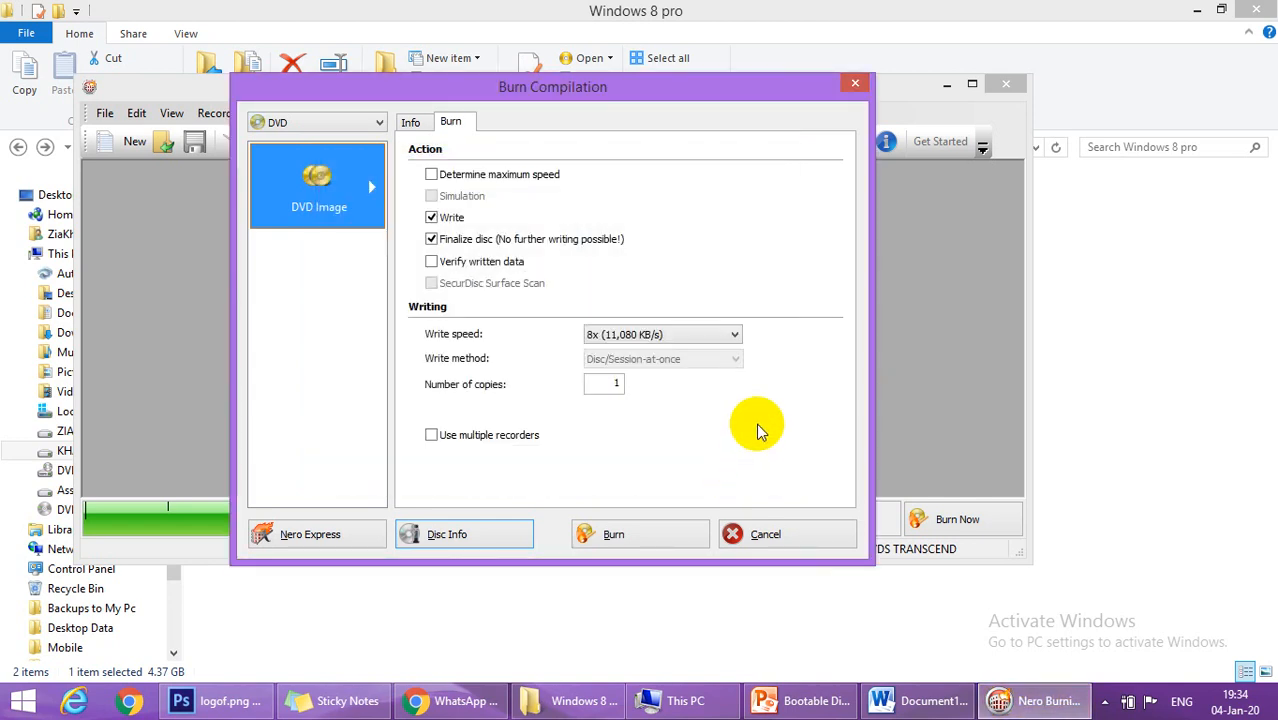
mouse_move(640, 532)
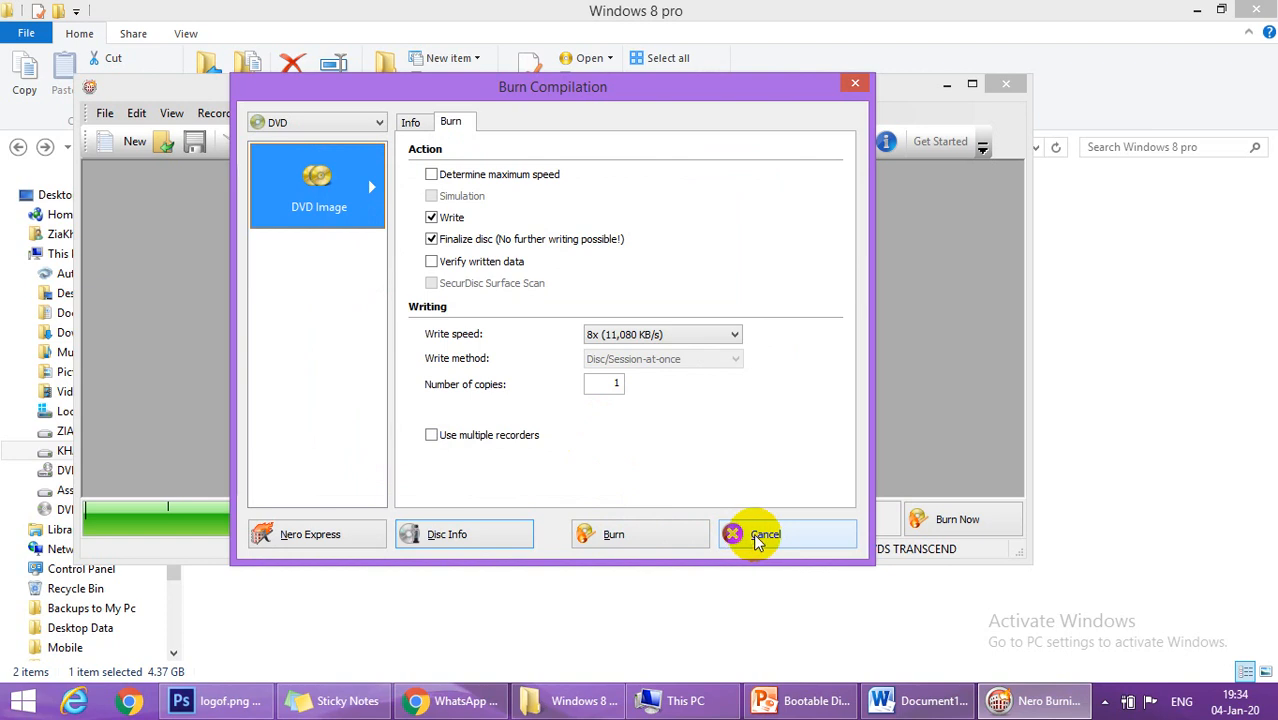
left_click(764, 532)
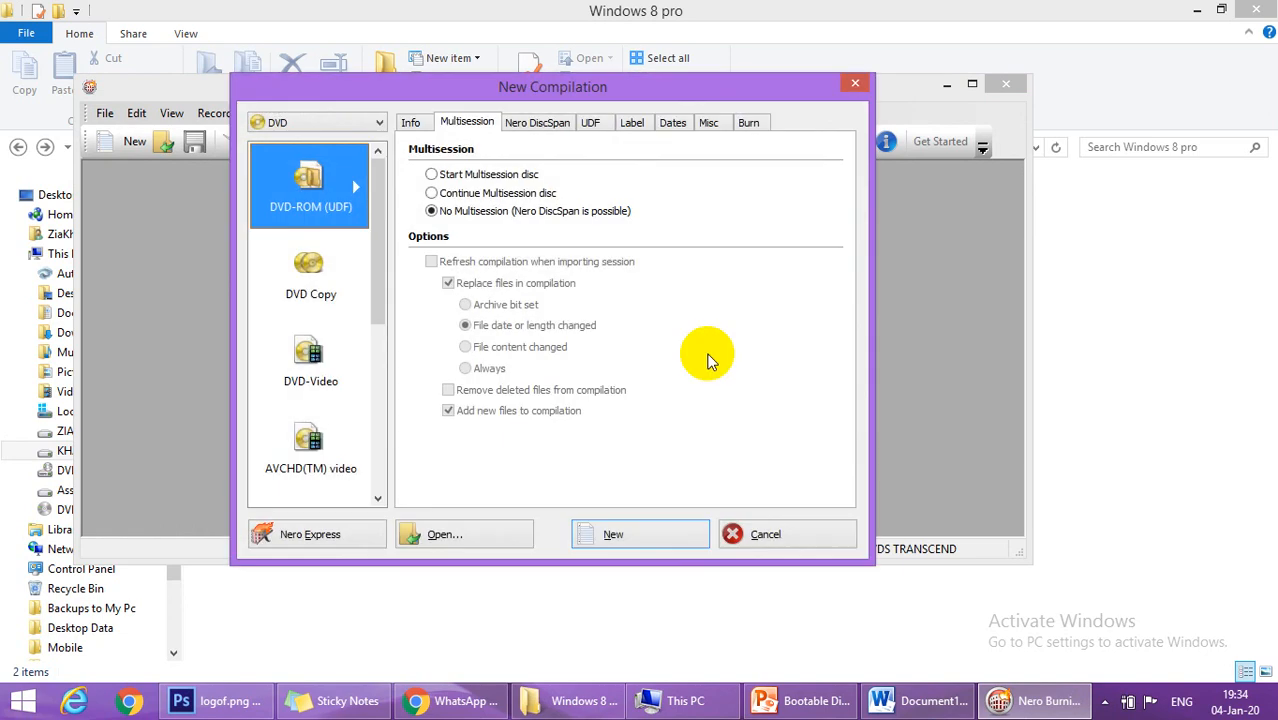
mouse_move(668, 196)
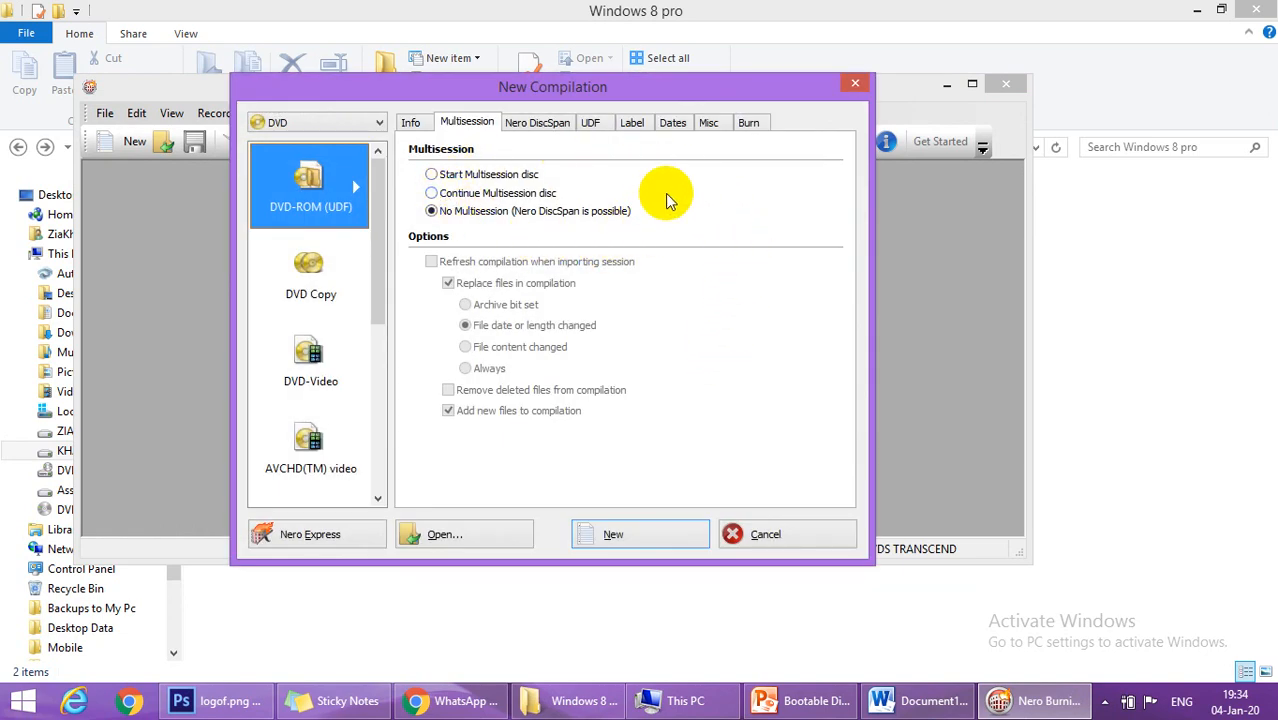
mouse_move(440, 534)
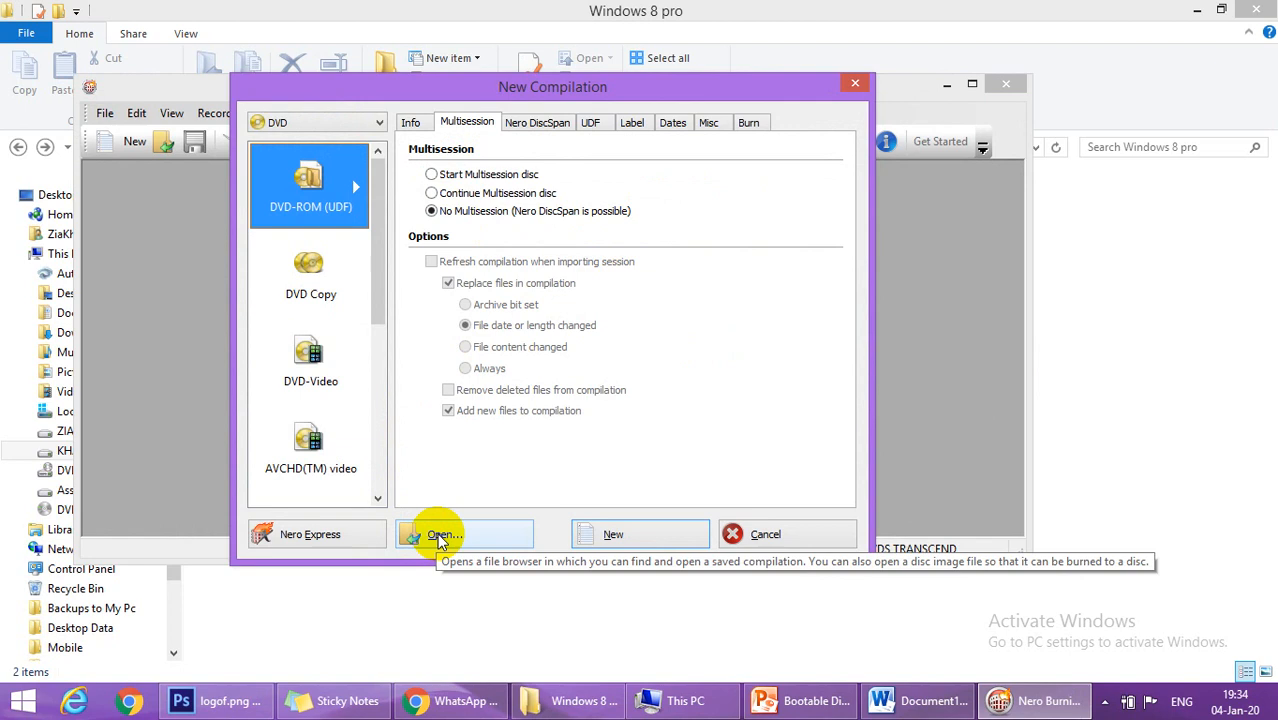
- Load the ISO image again, re-check Disc Info for the blank DVD-R in H:, and leave the dialog
left_click(440, 534)
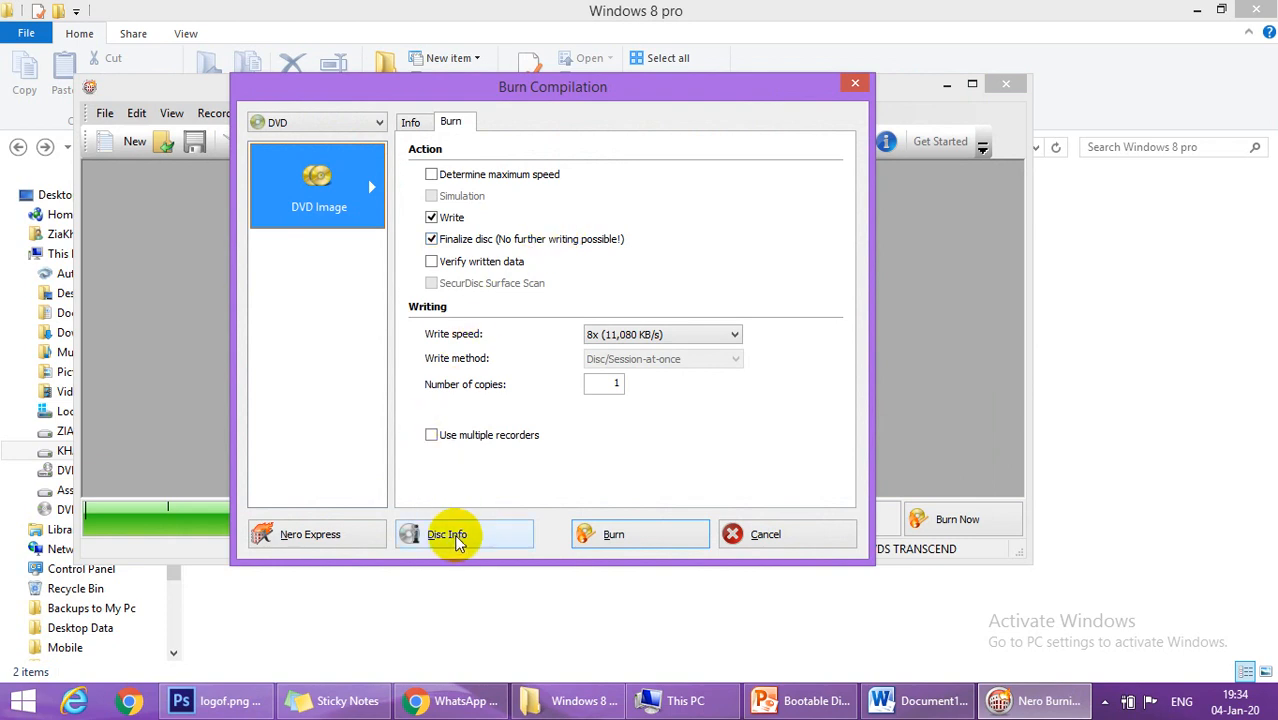
left_click(448, 532)
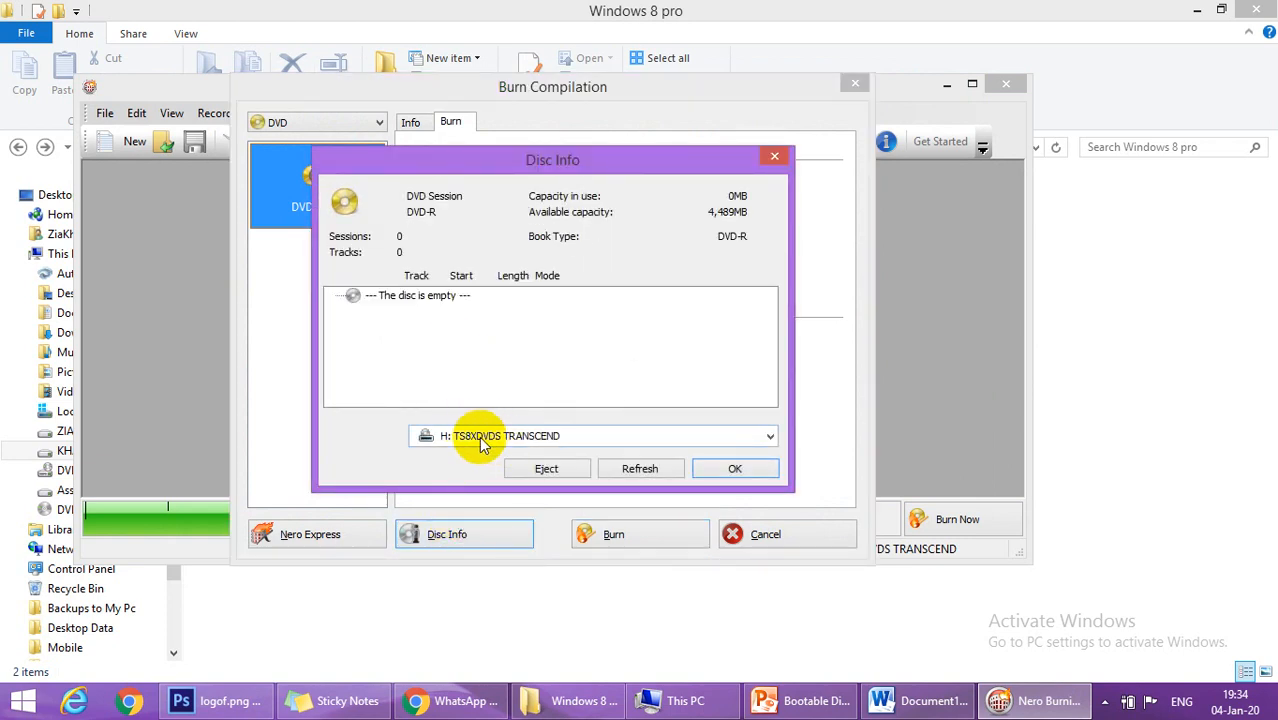
mouse_move(570, 438)
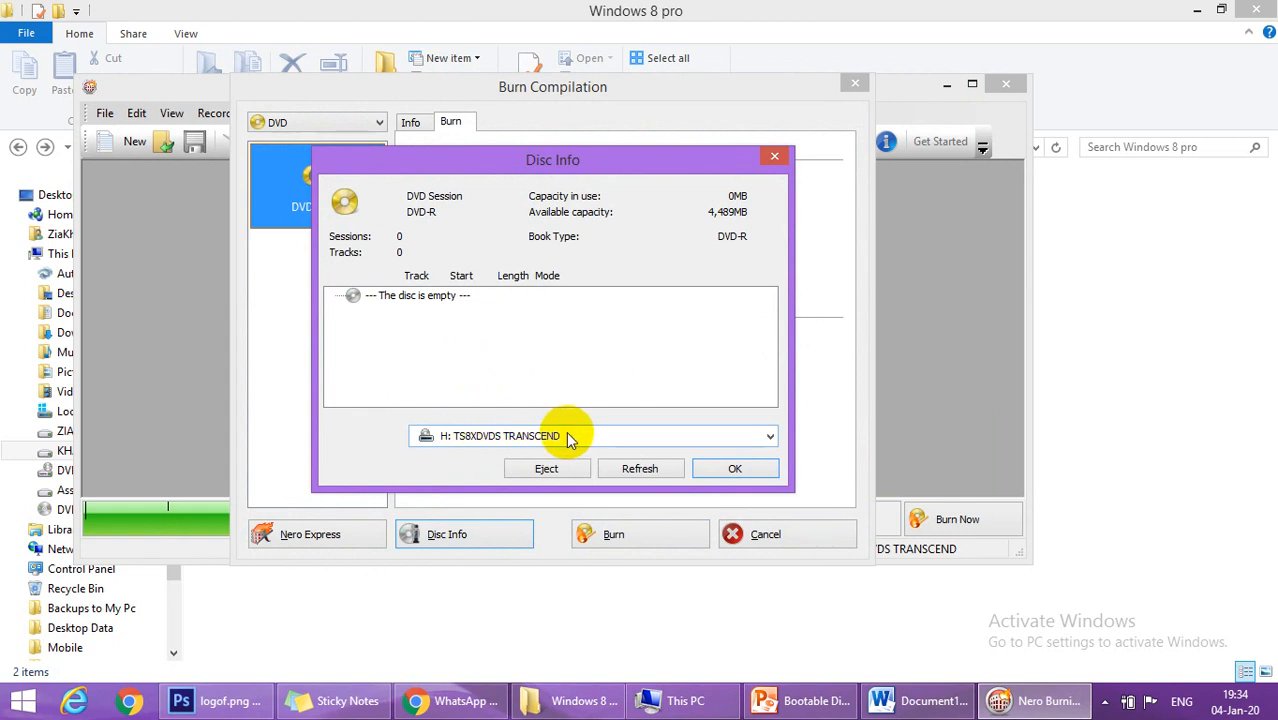
left_click(734, 468)
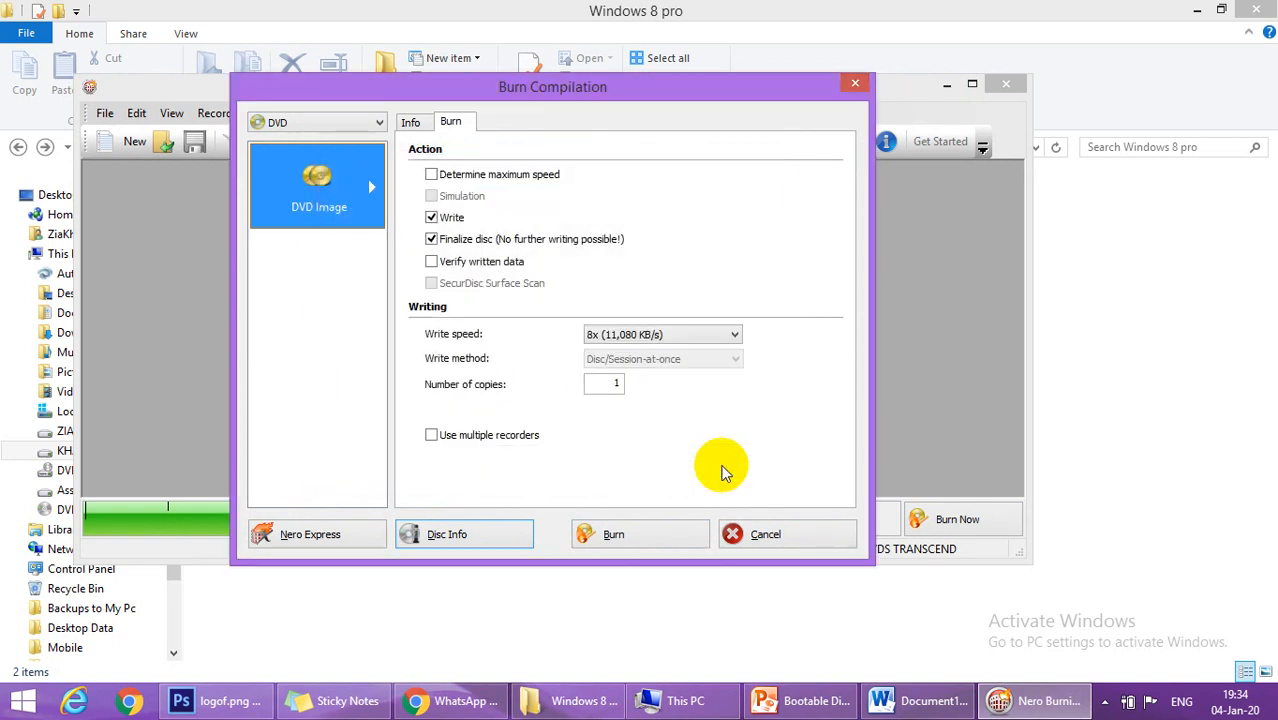
left_click(764, 532)
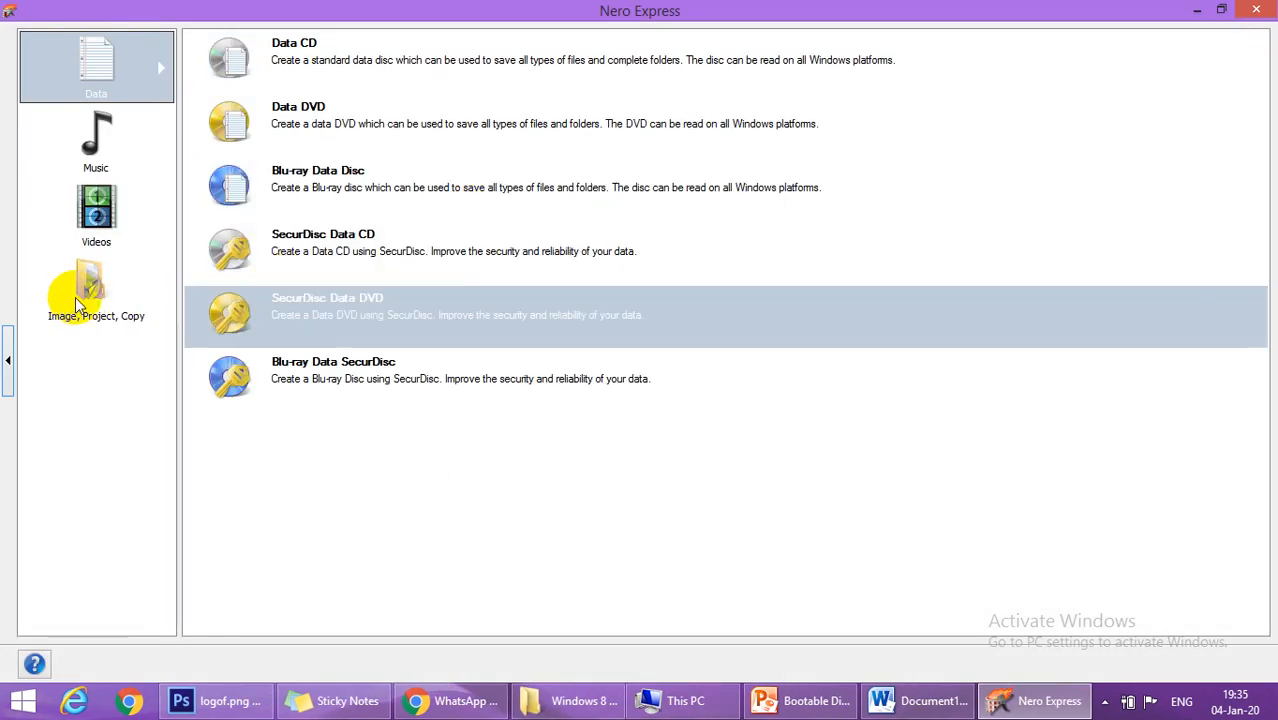
- Choose Disc Image or Saved Project, load Windows 8 Pro.iso, and select drive H: as recorder
left_click(96, 290)
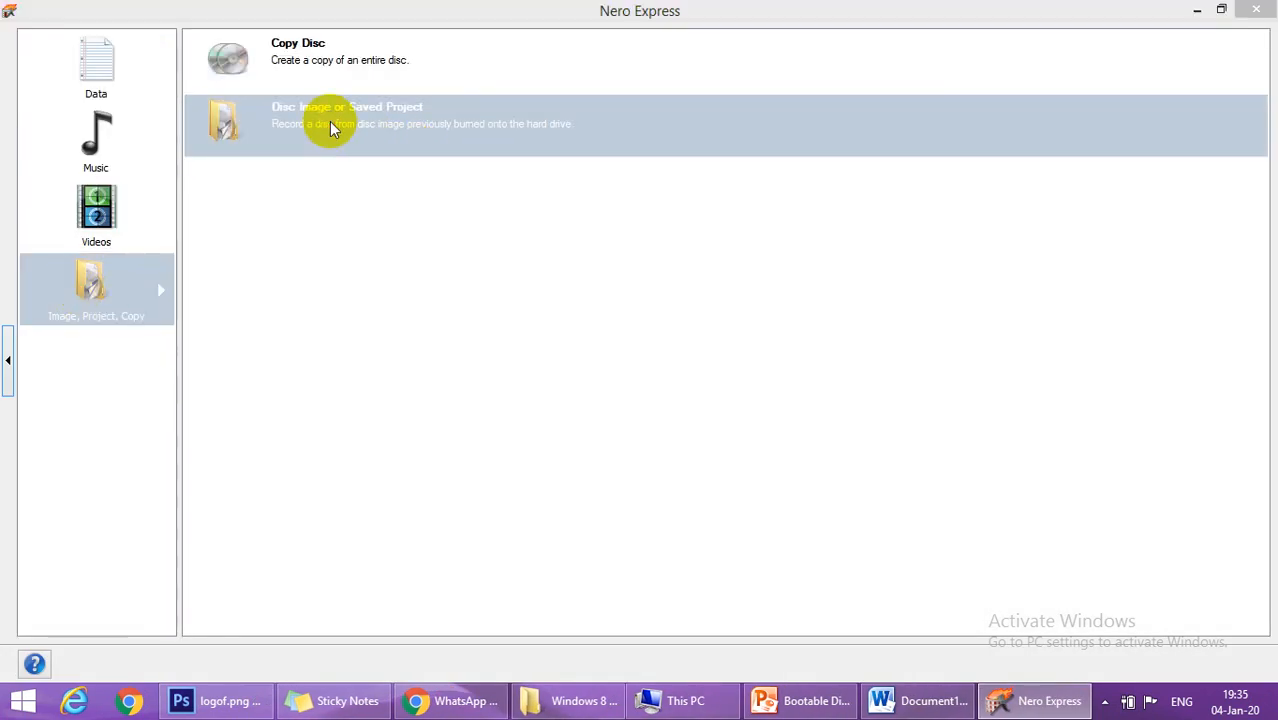
left_click(330, 124)
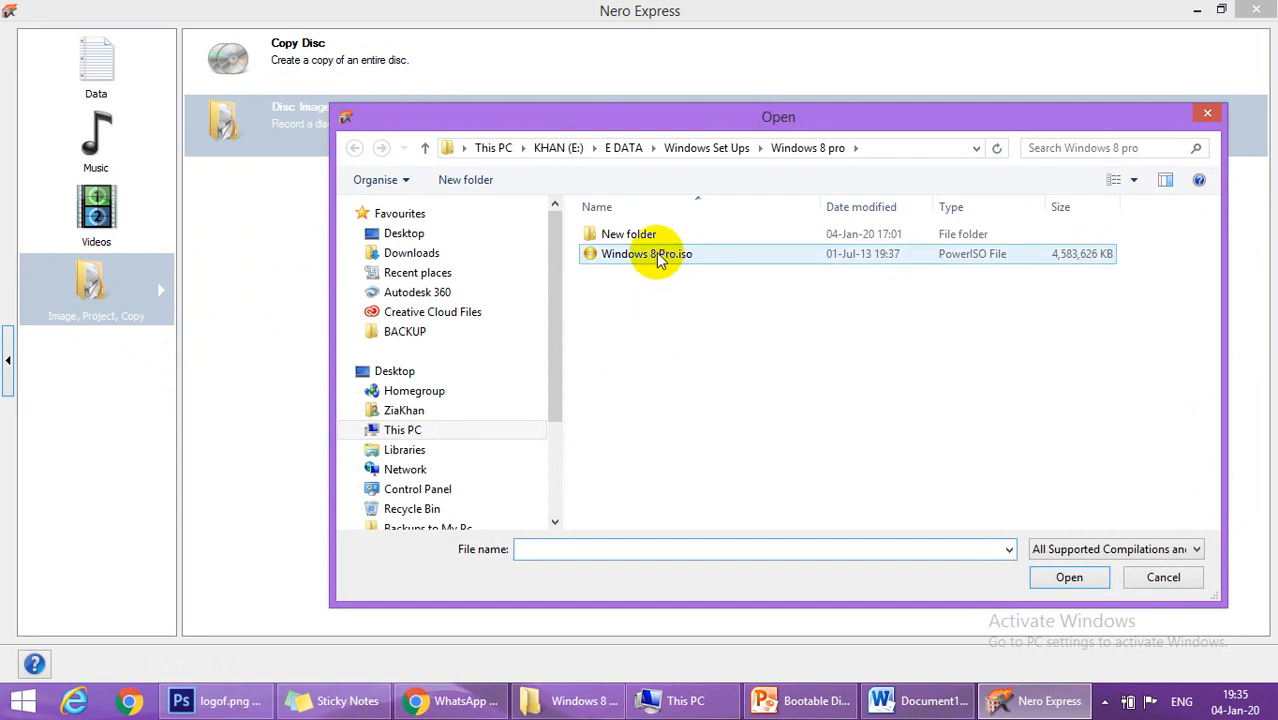
double_click(644, 252)
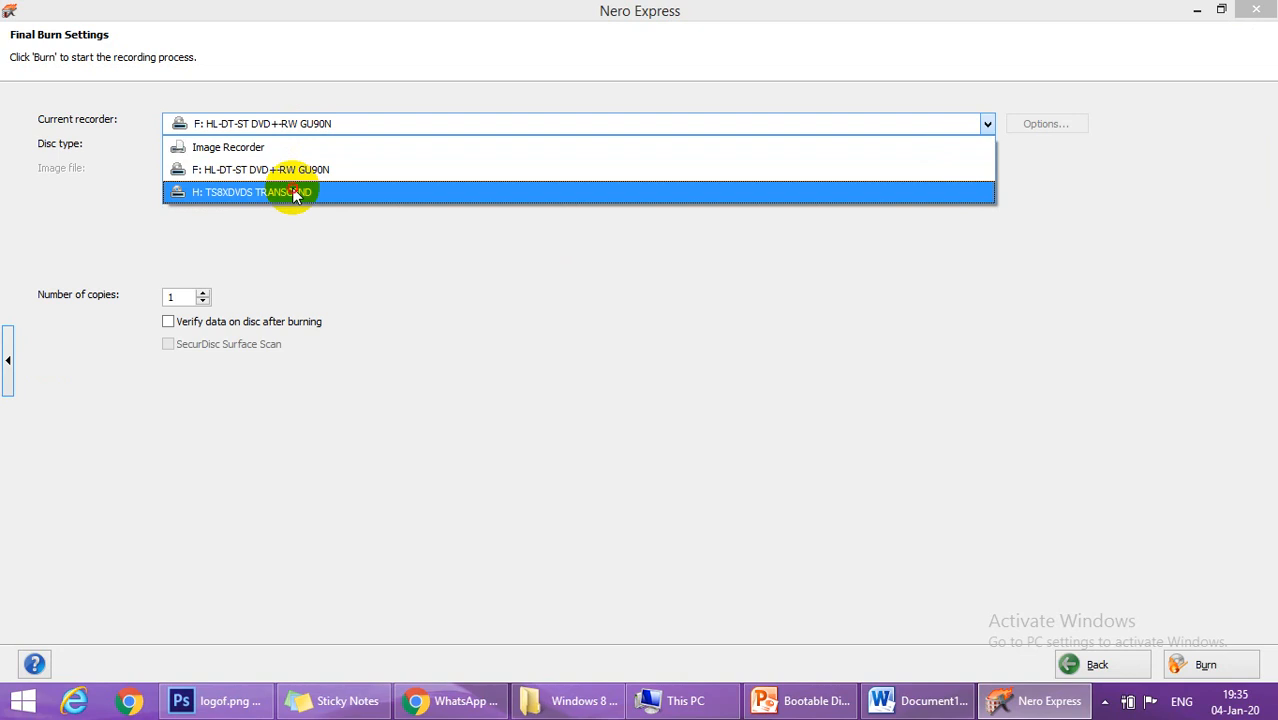
left_click(254, 192)
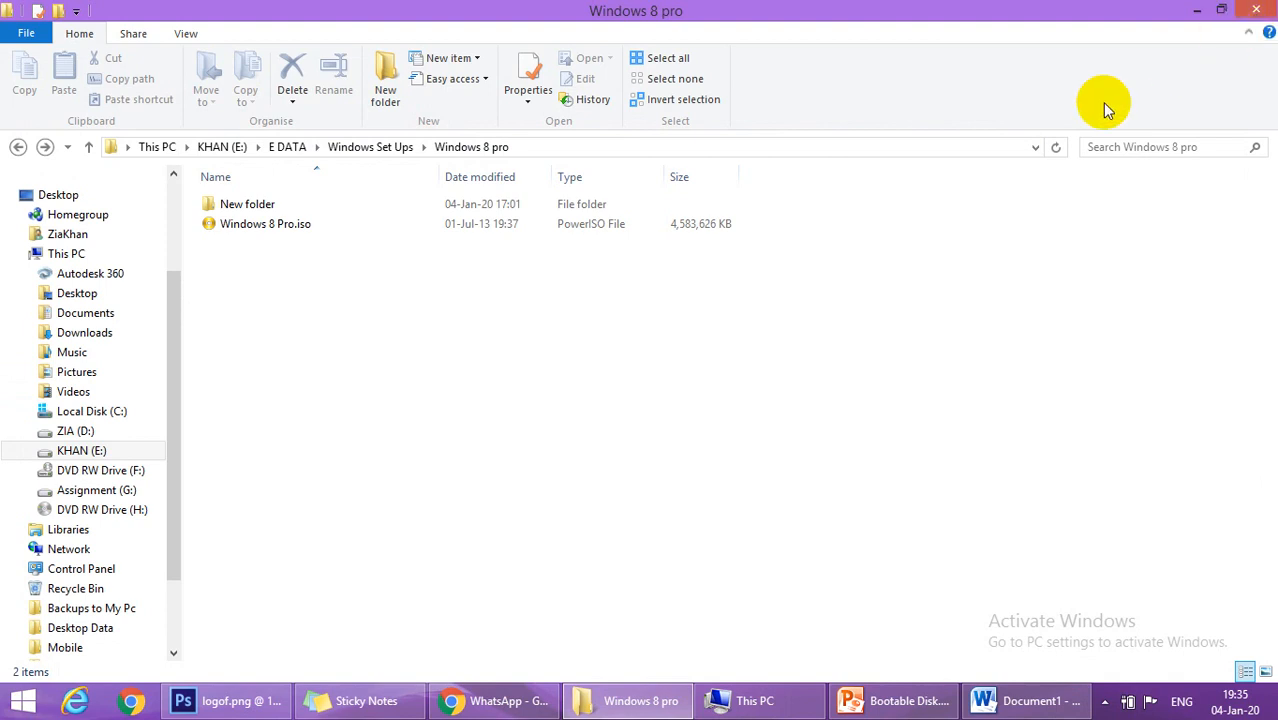
mouse_move(716, 250)
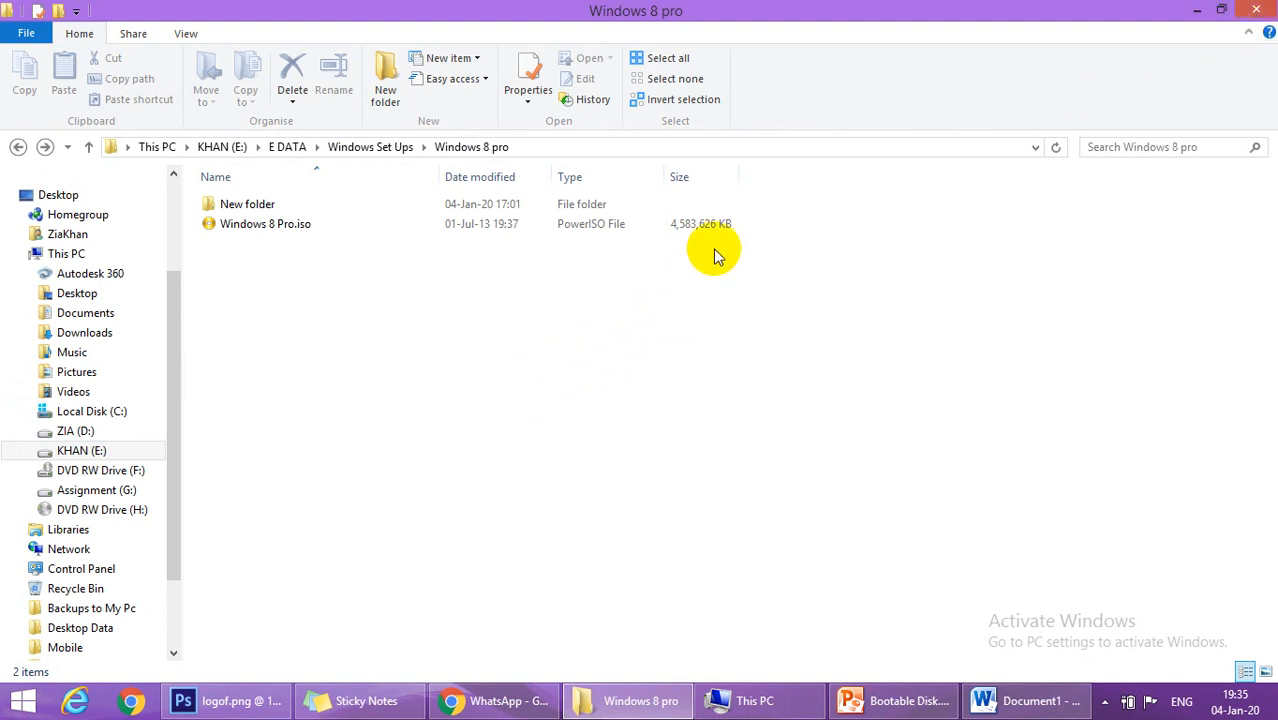
- Send Windows 8 Pro.iso to Nero, verify the DVD in H: is empty, and start the burn
left_click(264, 224)
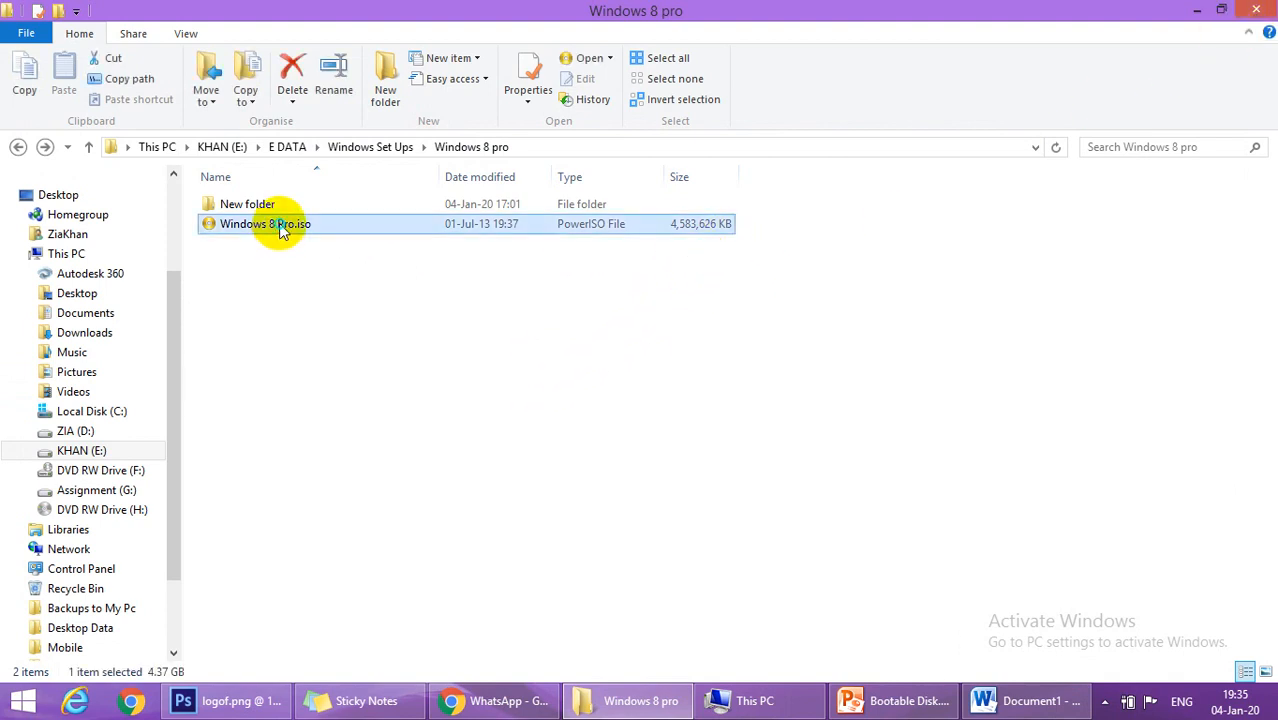
right_click(264, 224)
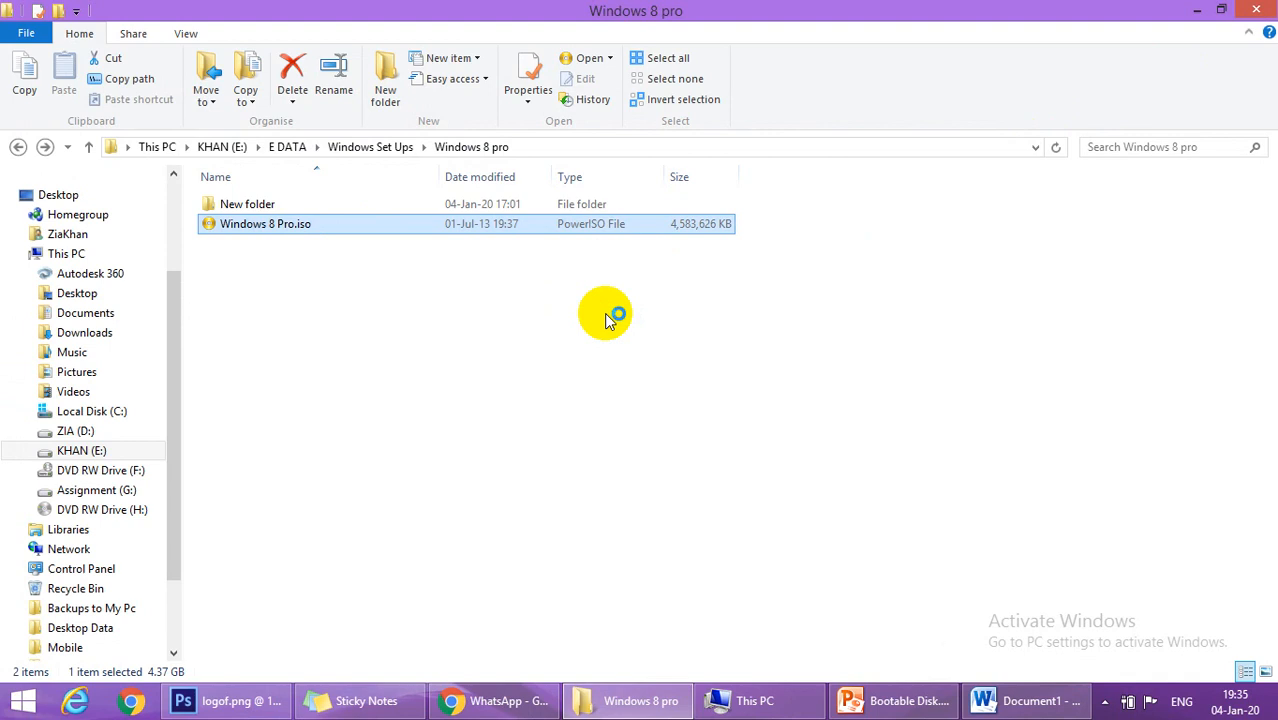
left_click(448, 532)
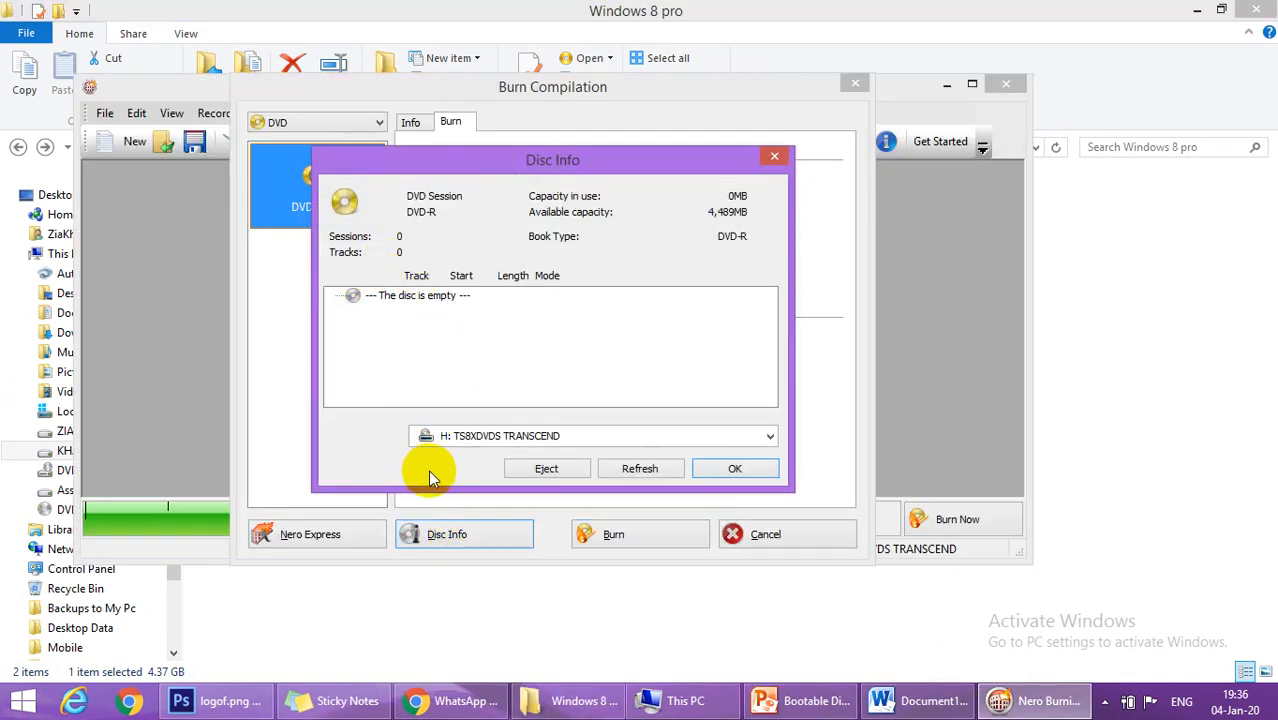
mouse_move(442, 304)
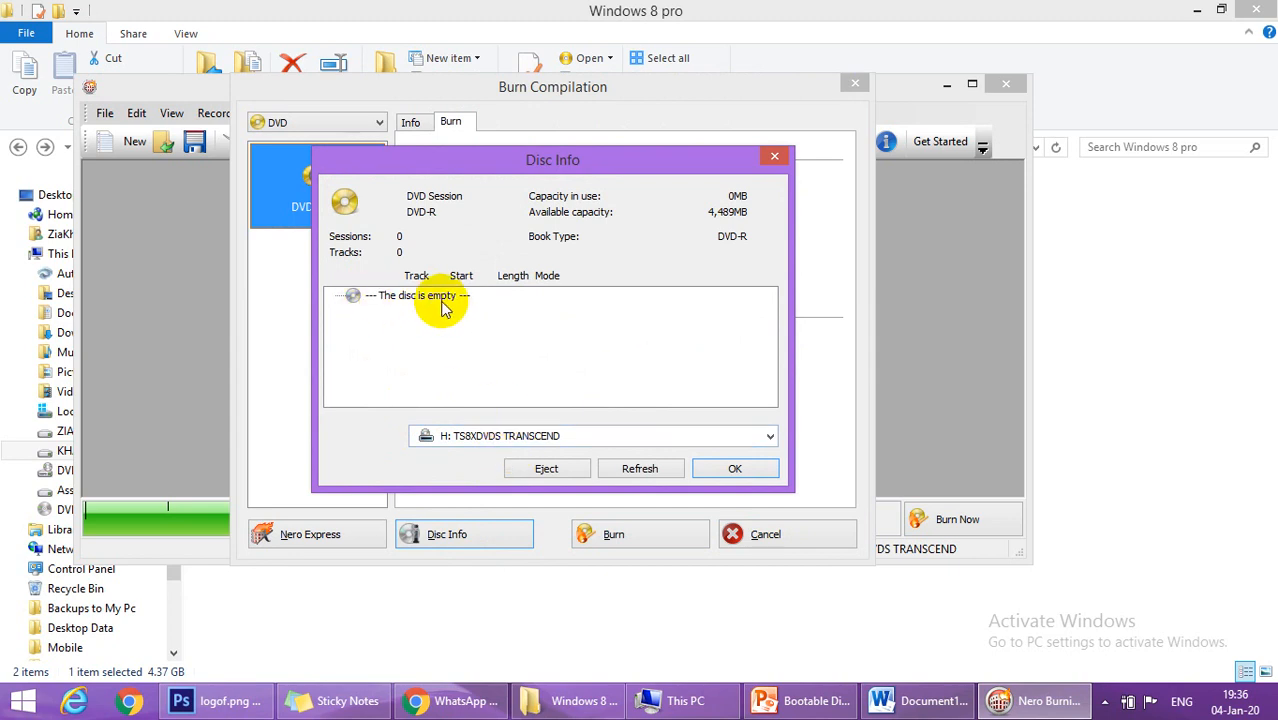
mouse_move(734, 468)
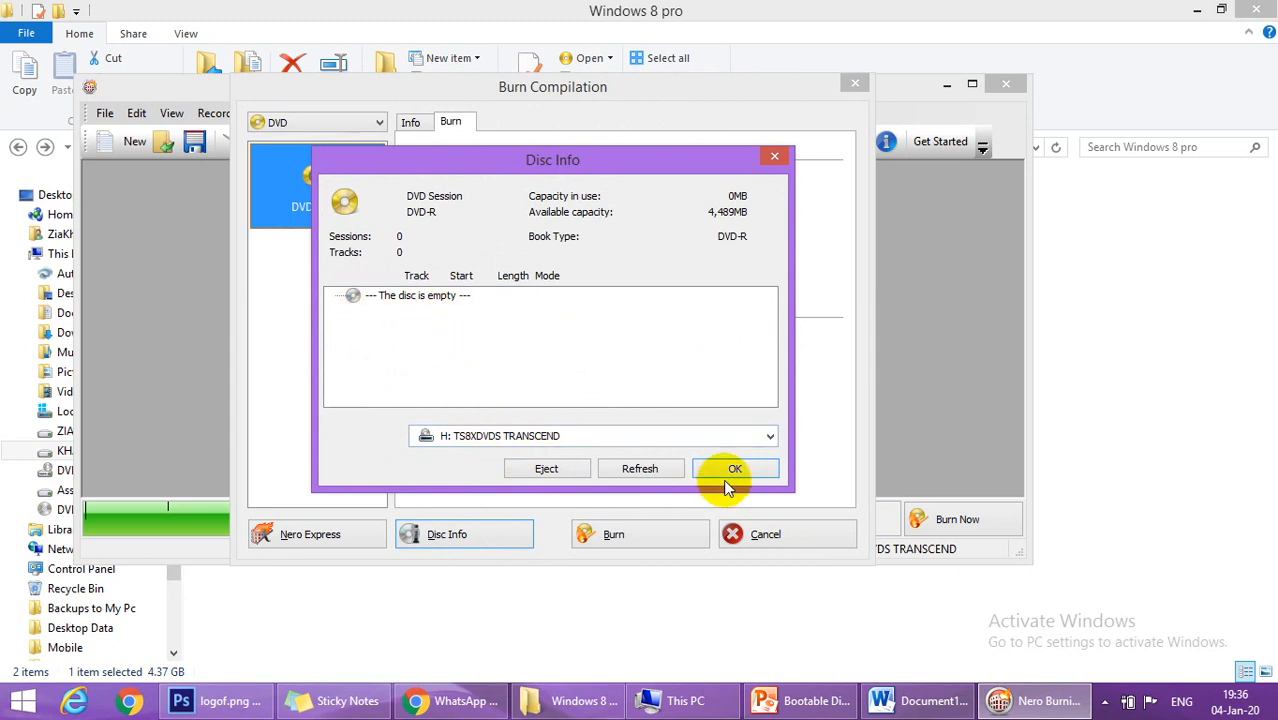
left_click(734, 468)
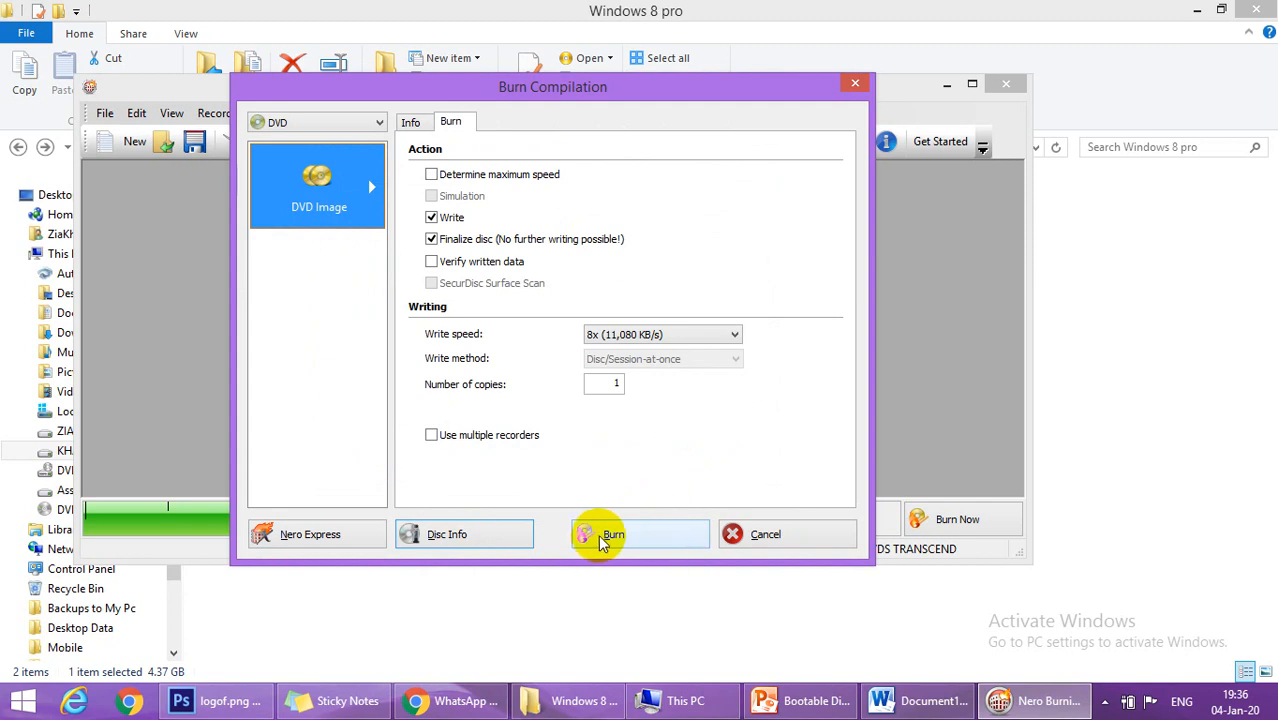
left_click(640, 532)
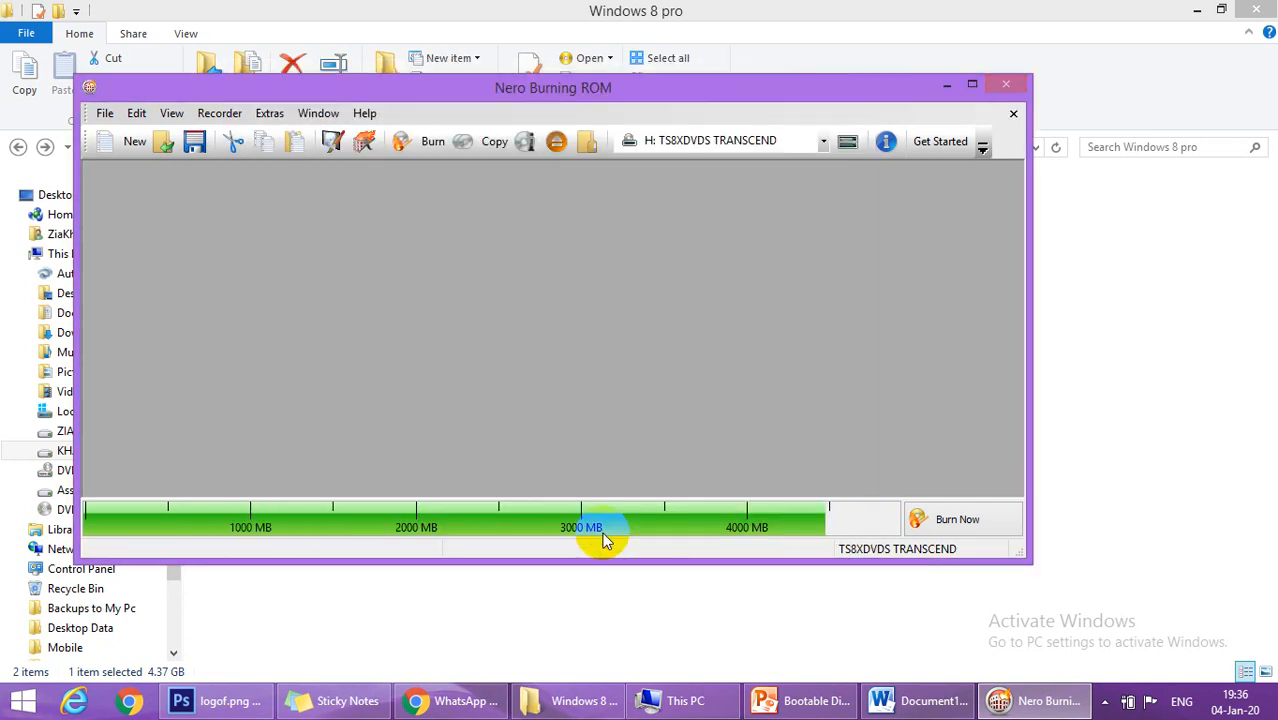
- Acknowledge the 'Burn process completed successfully' report after ~4476 MB written at 8x
left_click(956, 520)
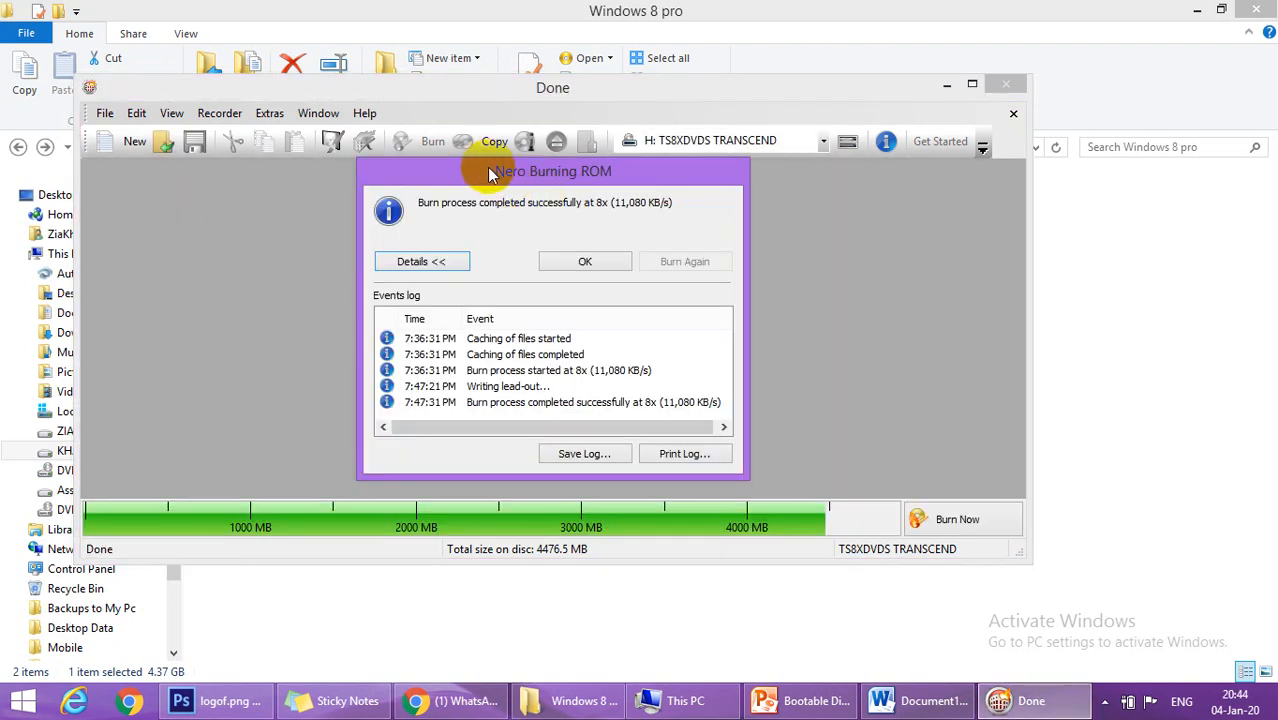
mouse_move(524, 190)
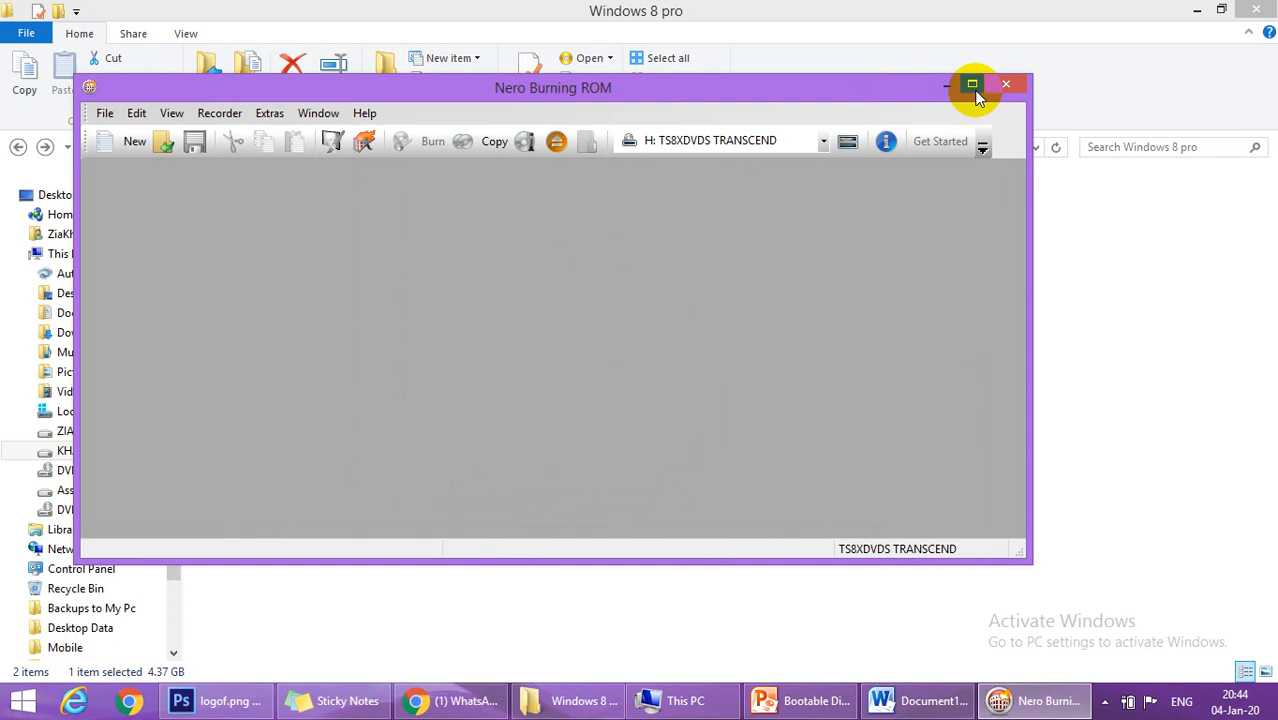
mouse_move(972, 84)
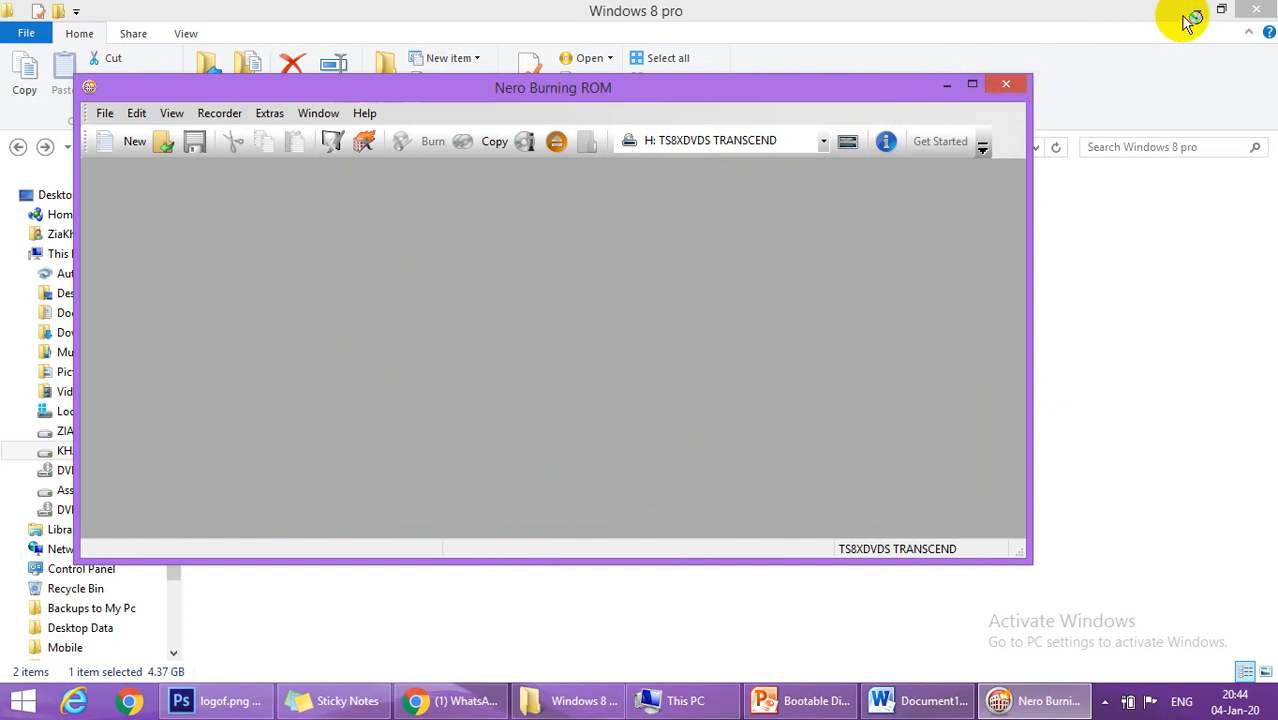
mouse_move(1124, 28)
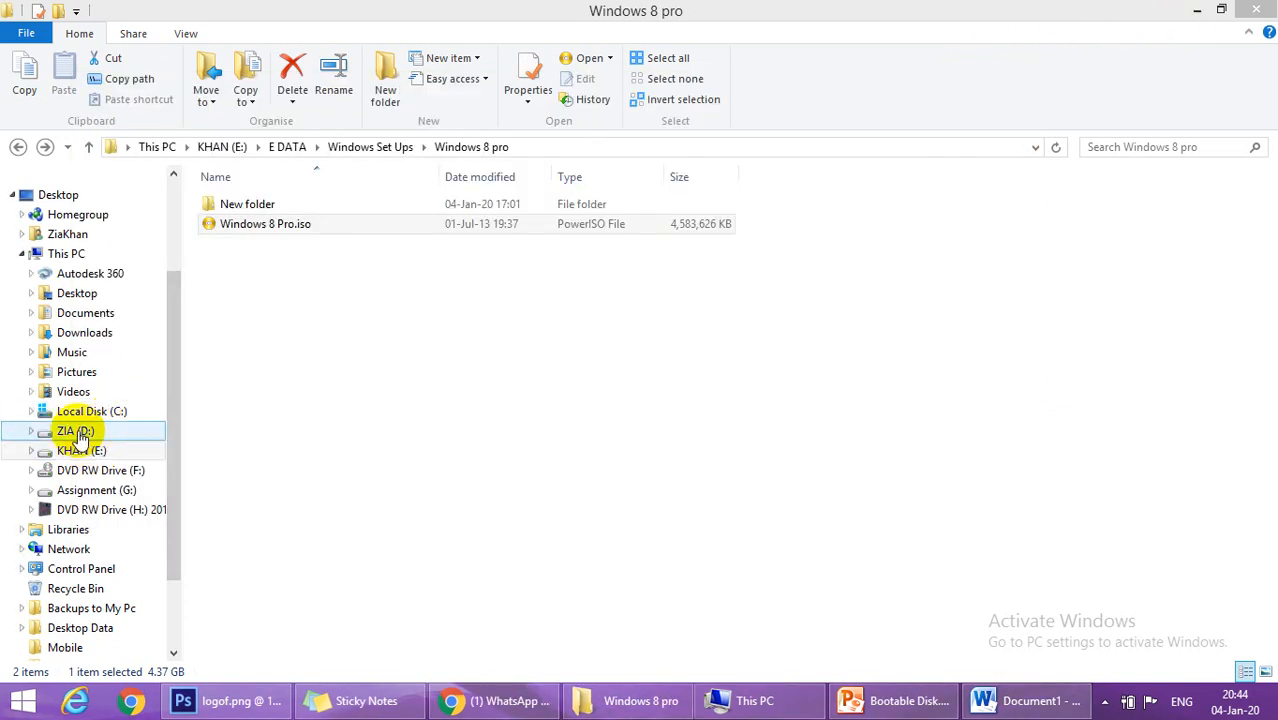
- Open burned DVD RW Drive (H:), select setup.exe among boot, efi, sources, then return to This PC
left_click(66, 252)
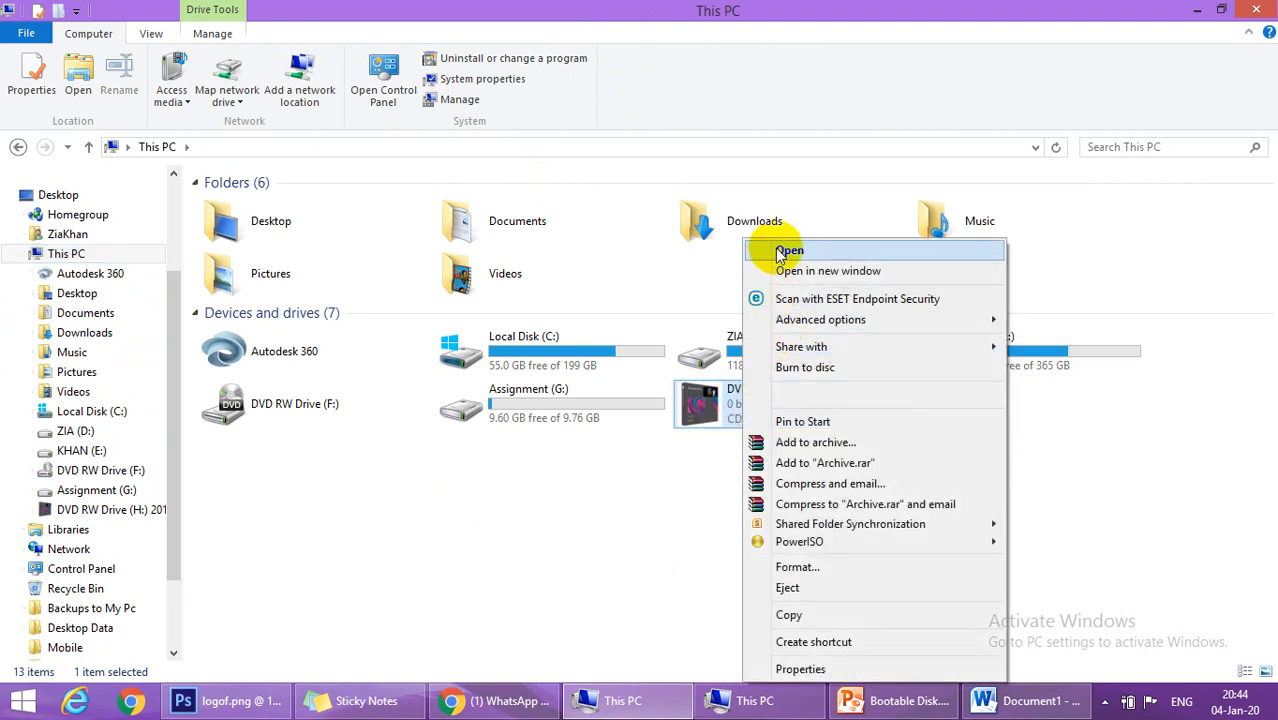
left_click(788, 250)
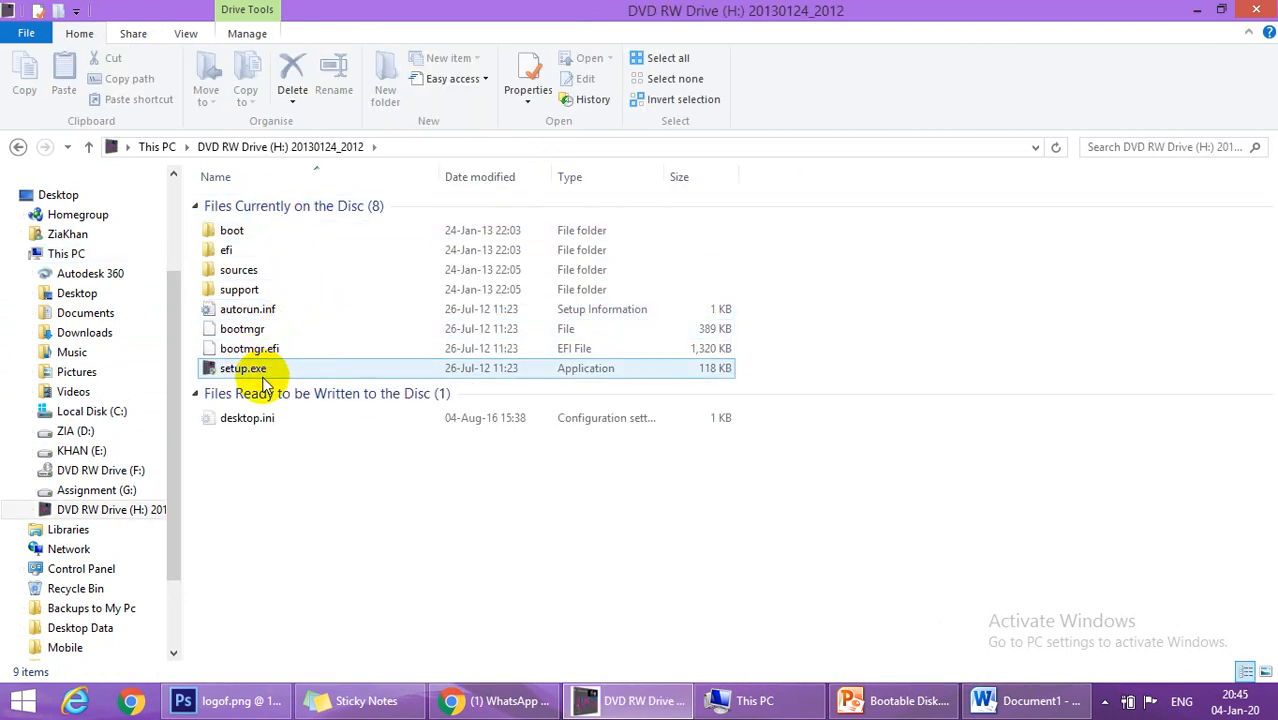
left_click(242, 368)
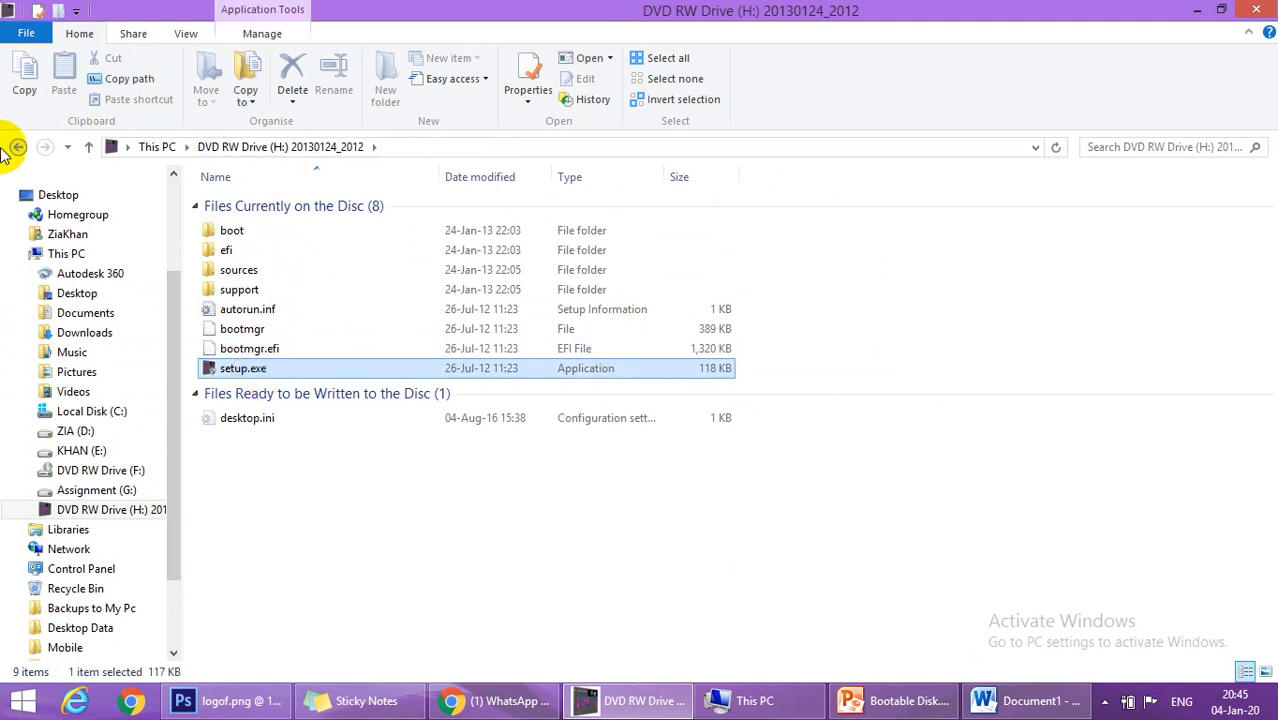
left_click(18, 148)
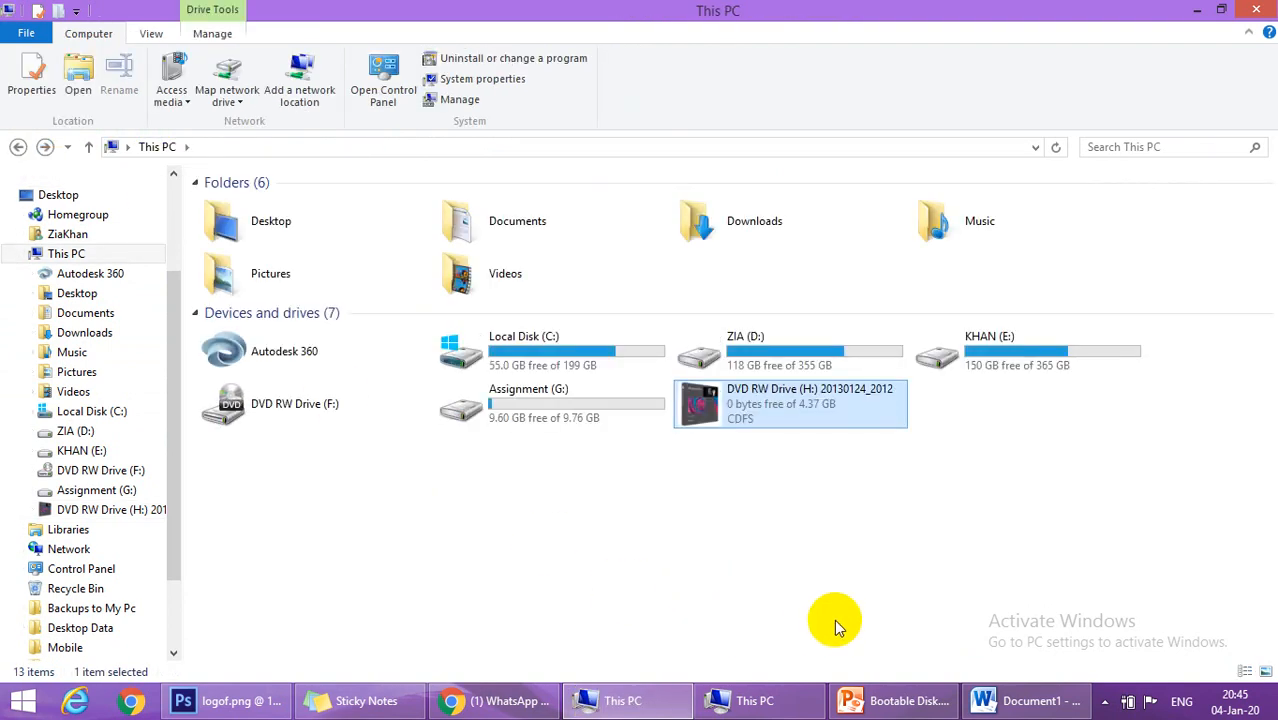
mouse_move(828, 578)
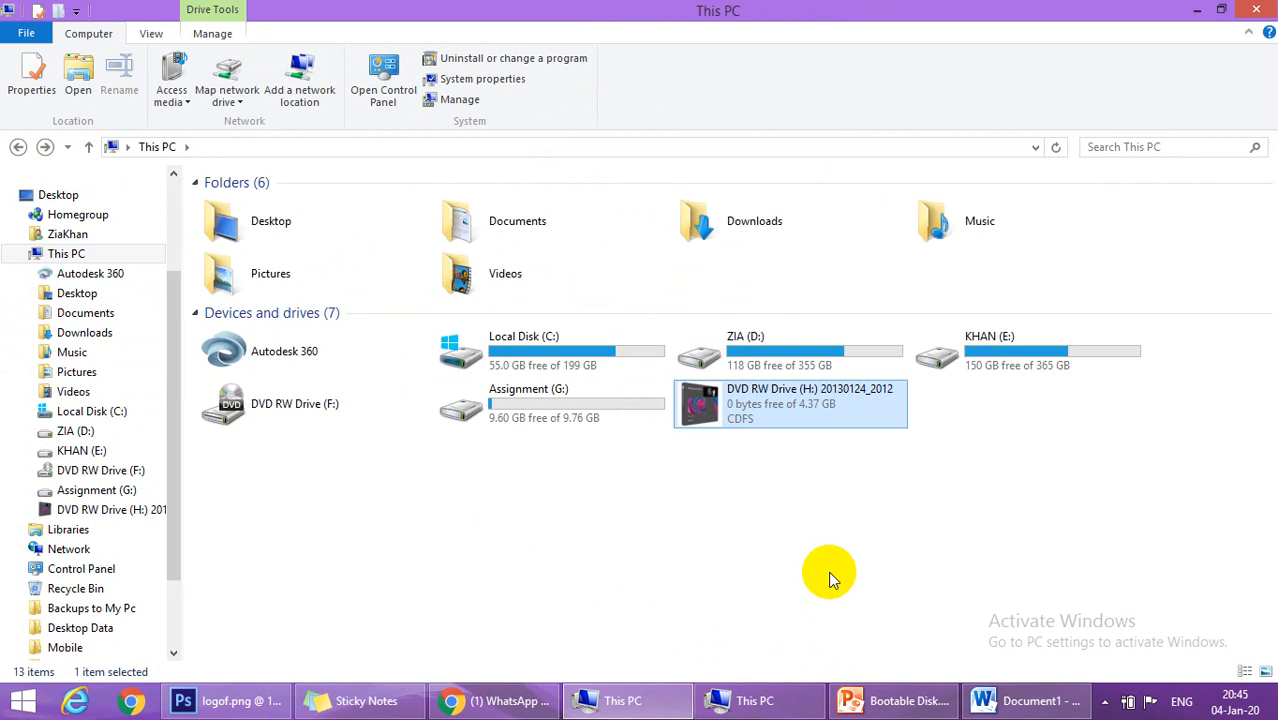